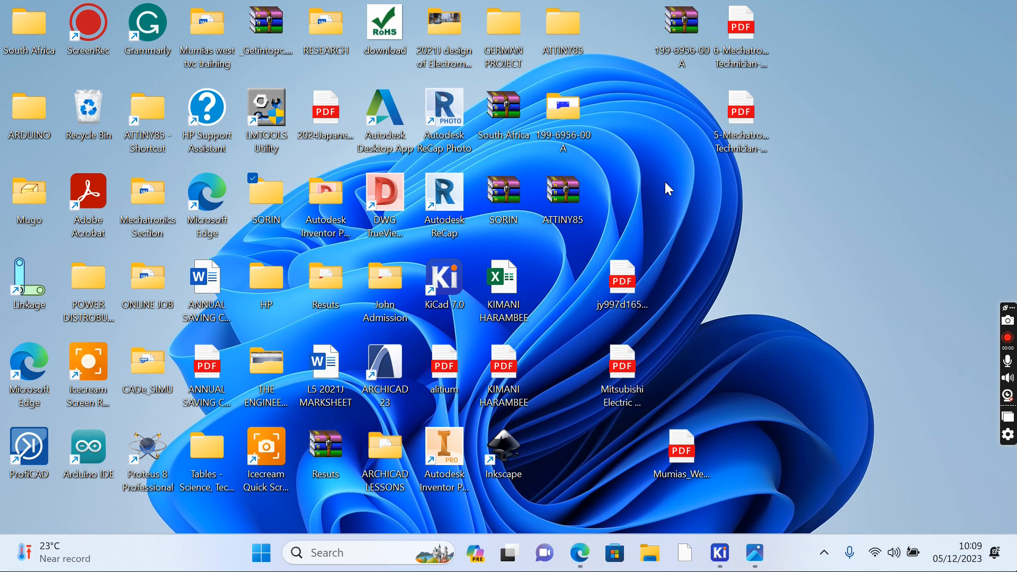
{"action": "mouse_move", "coordinate": [664, 209]}
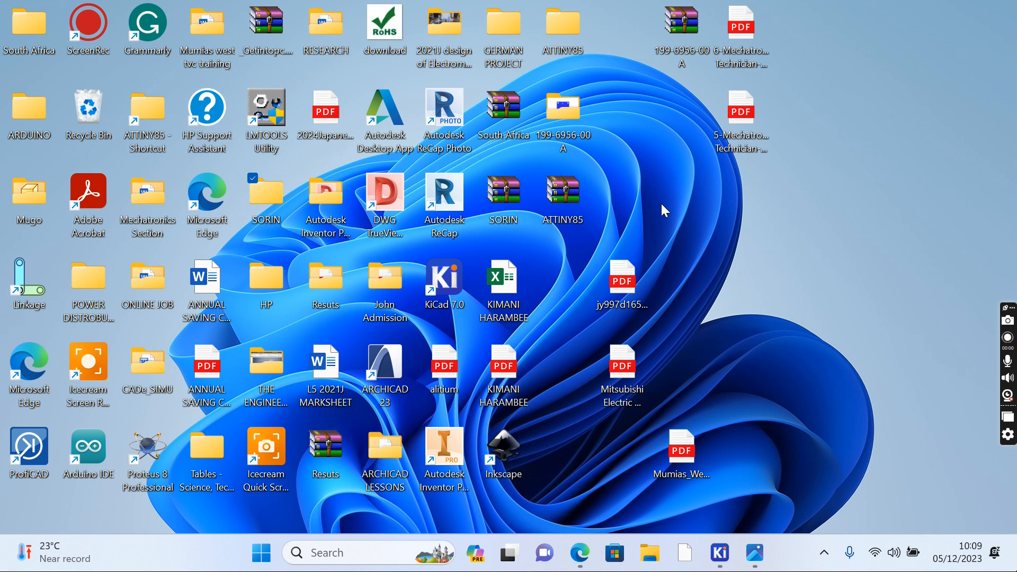
{"action": "mouse_move", "coordinate": [729, 238]}
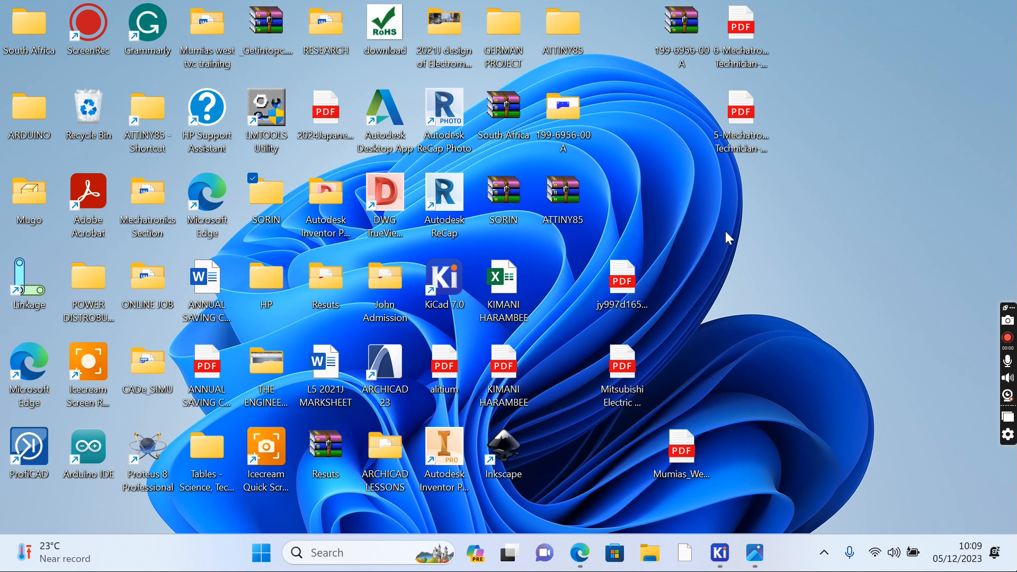
{"action": "mouse_move", "coordinate": [757, 247]}
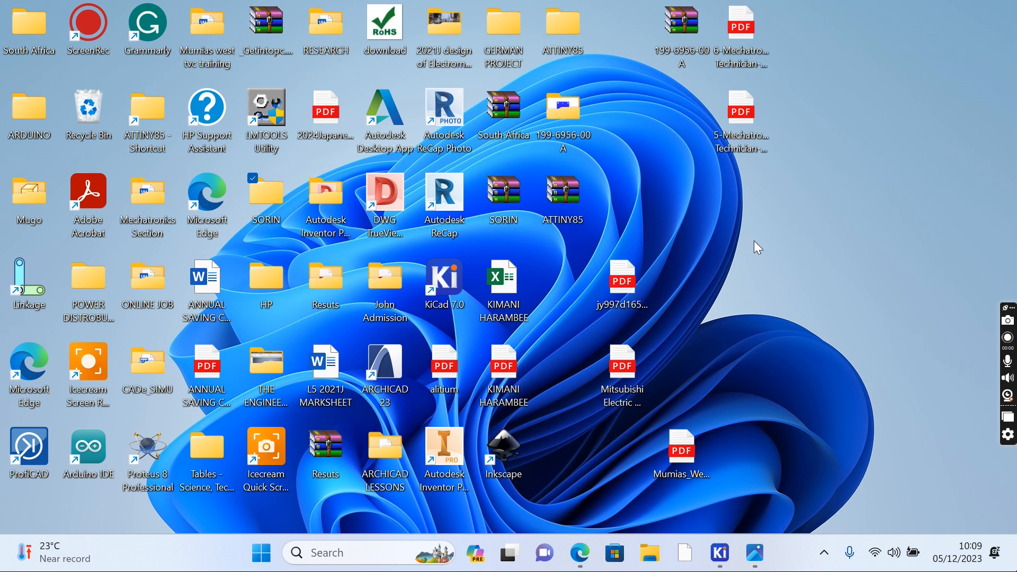
{"action": "mouse_move", "coordinate": [767, 239]}
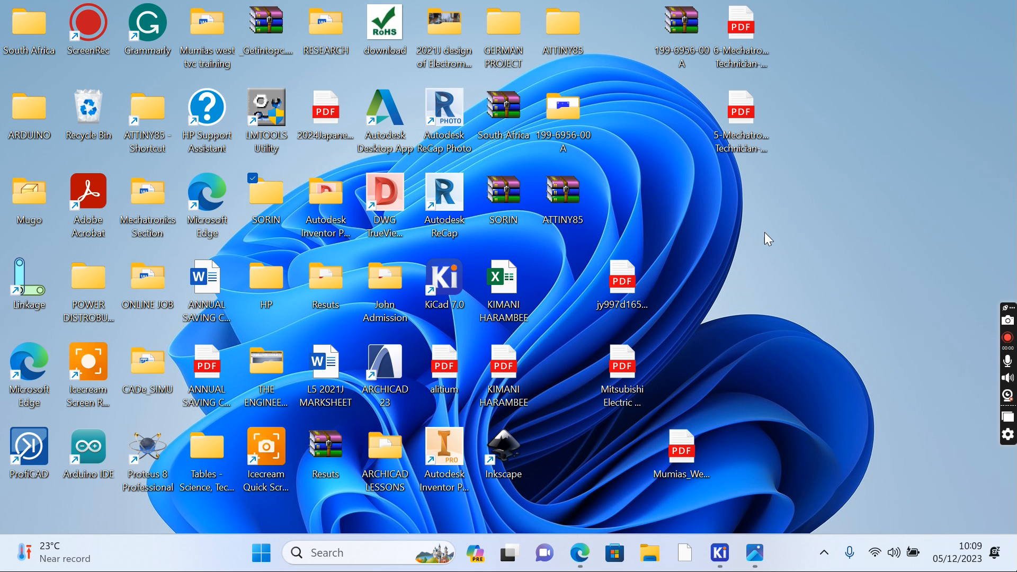
{"action": "mouse_move", "coordinate": [760, 232]}
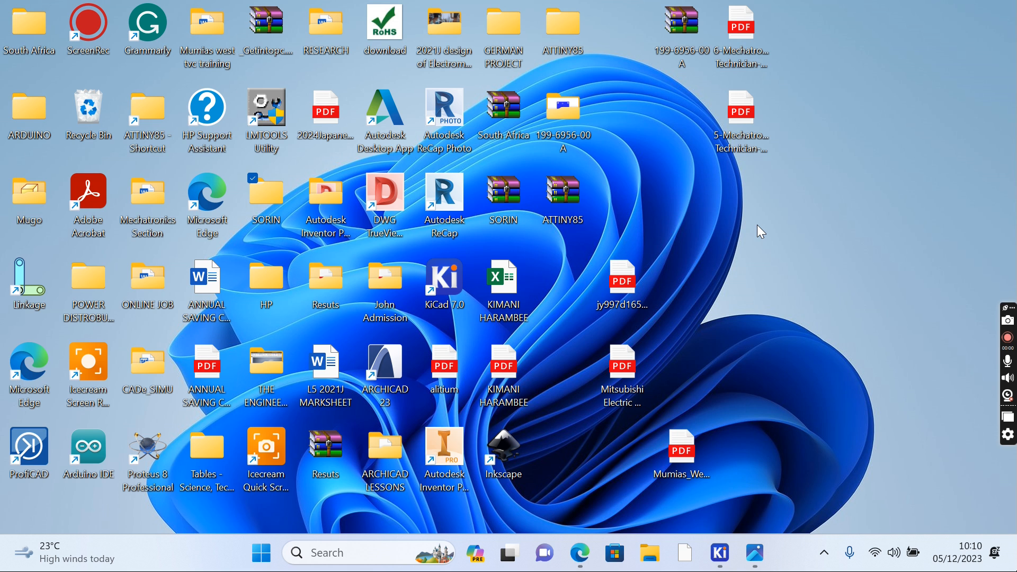
{"action": "mouse_move", "coordinate": [810, 484]}
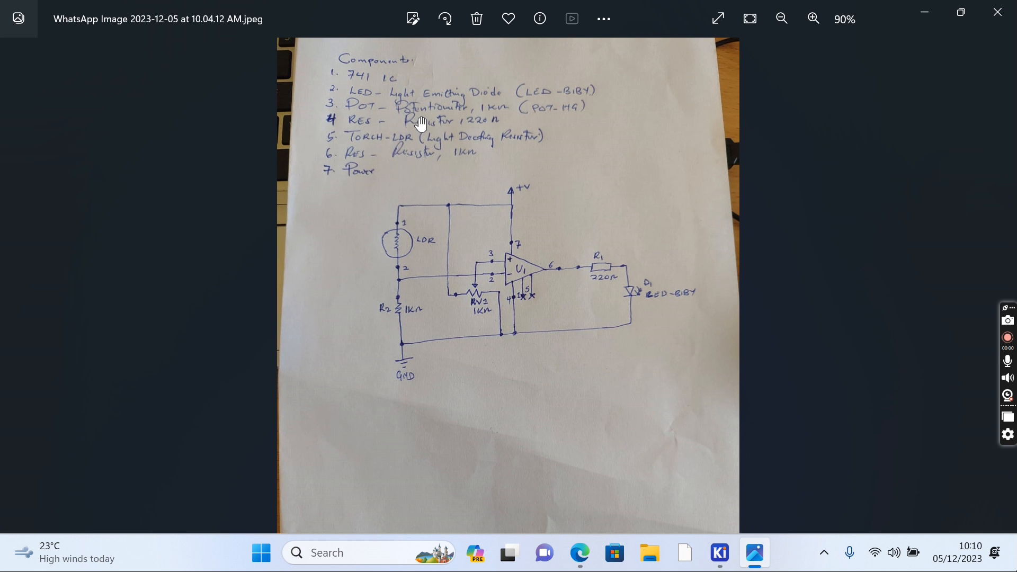
{"action": "mouse_move", "coordinate": [462, 229]}
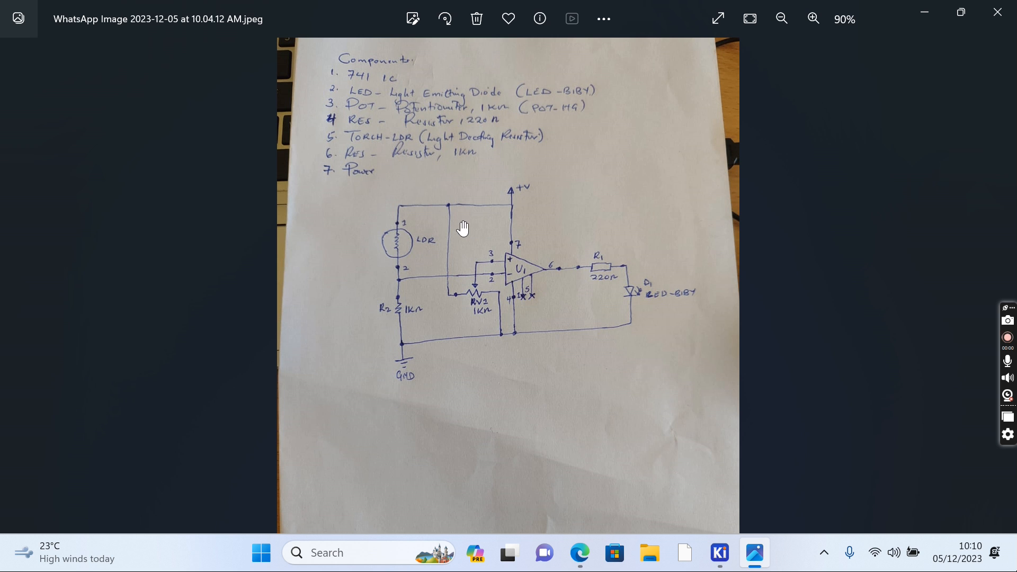
{"action": "mouse_move", "coordinate": [412, 156]}
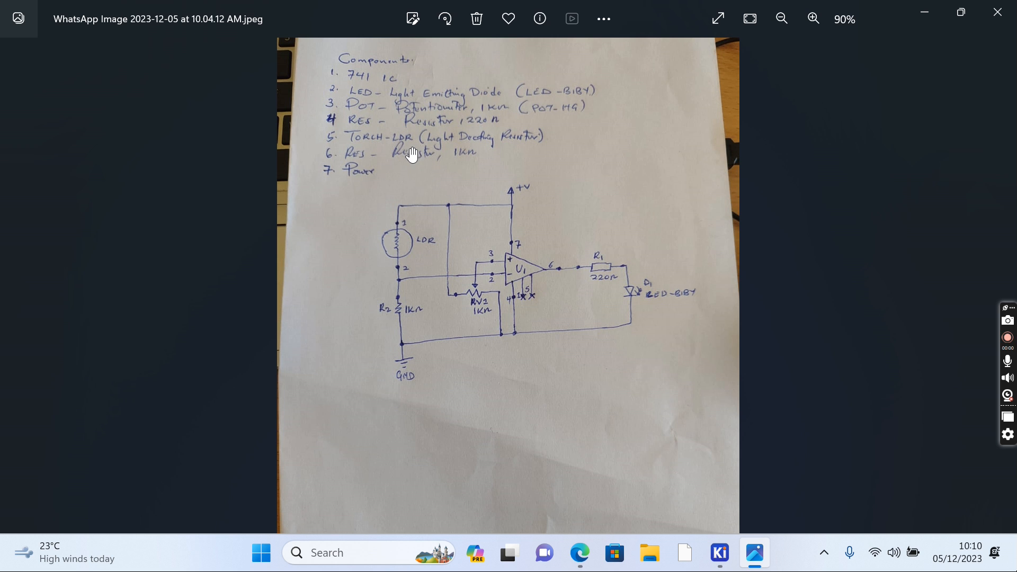
{"action": "mouse_move", "coordinate": [514, 288]}
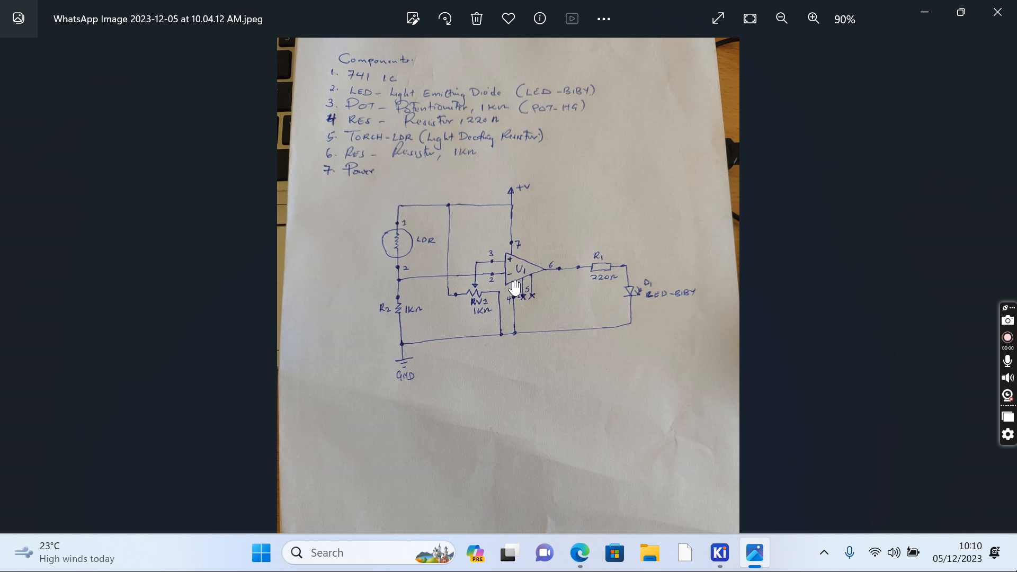
{"action": "mouse_move", "coordinate": [380, 91]}
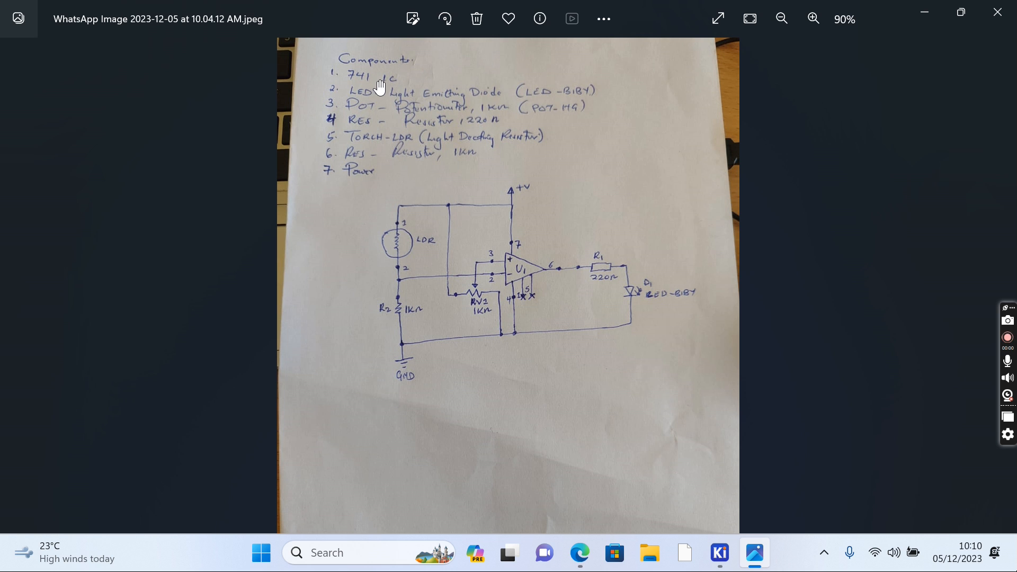
{"action": "mouse_move", "coordinate": [391, 91]}
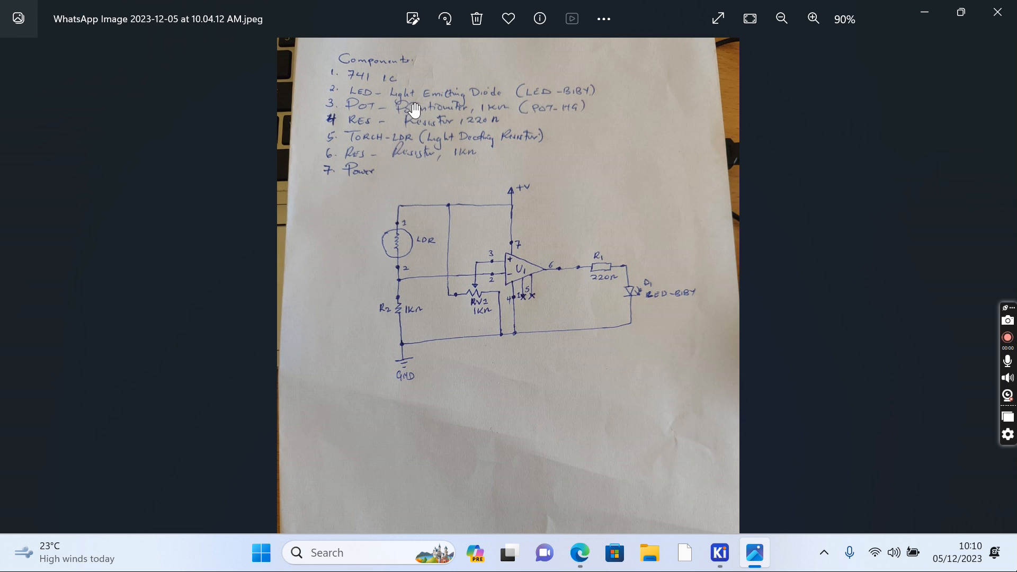
{"action": "mouse_move", "coordinate": [558, 106]}
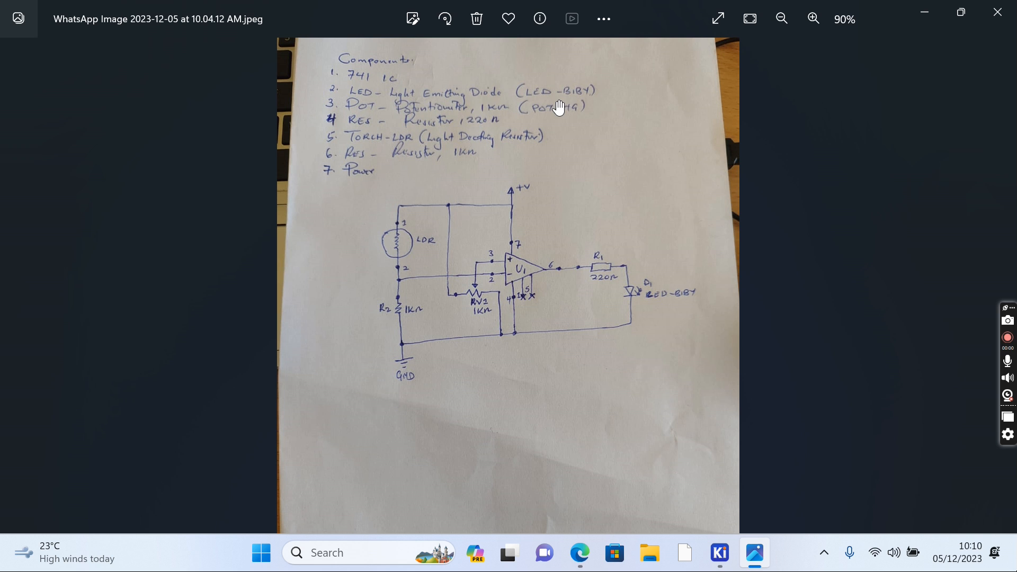
{"action": "mouse_move", "coordinate": [565, 97]}
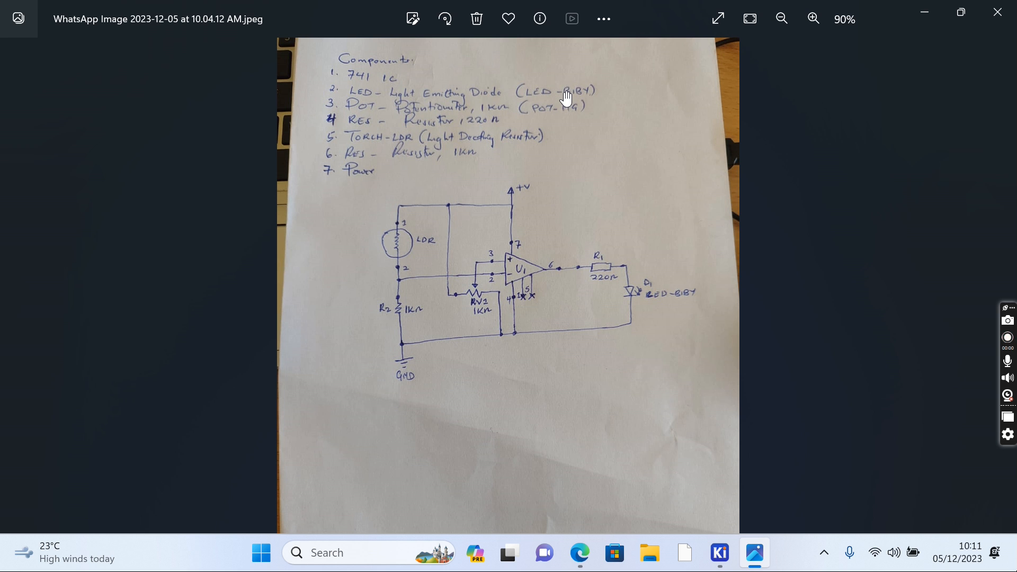
Dismiss the startup prompts on the Proteus Home Page.
{"action": "left_click", "coordinate": [1007, 337]}
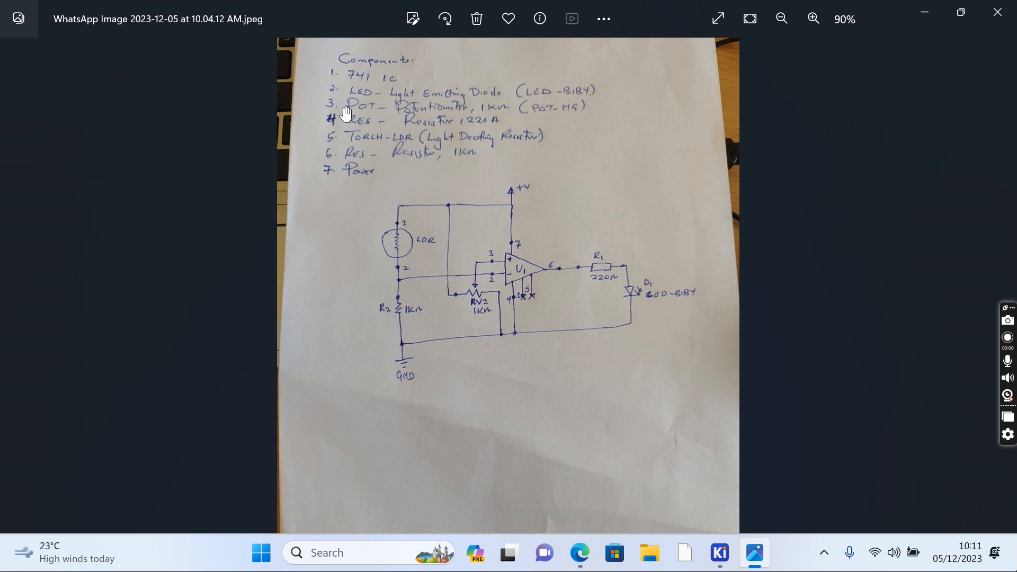
{"action": "left_click", "coordinate": [1007, 337]}
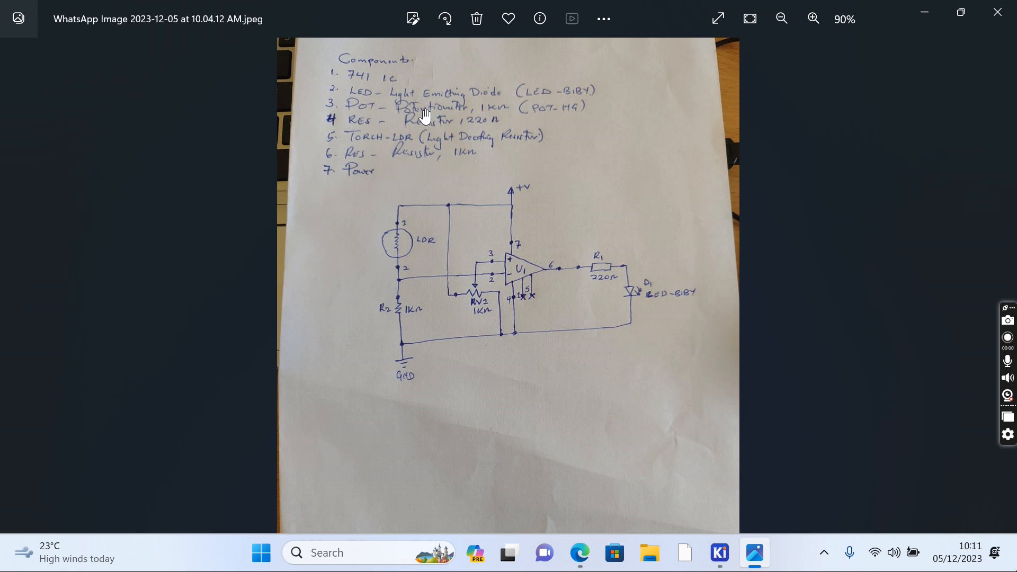
{"action": "left_click", "coordinate": [1007, 337]}
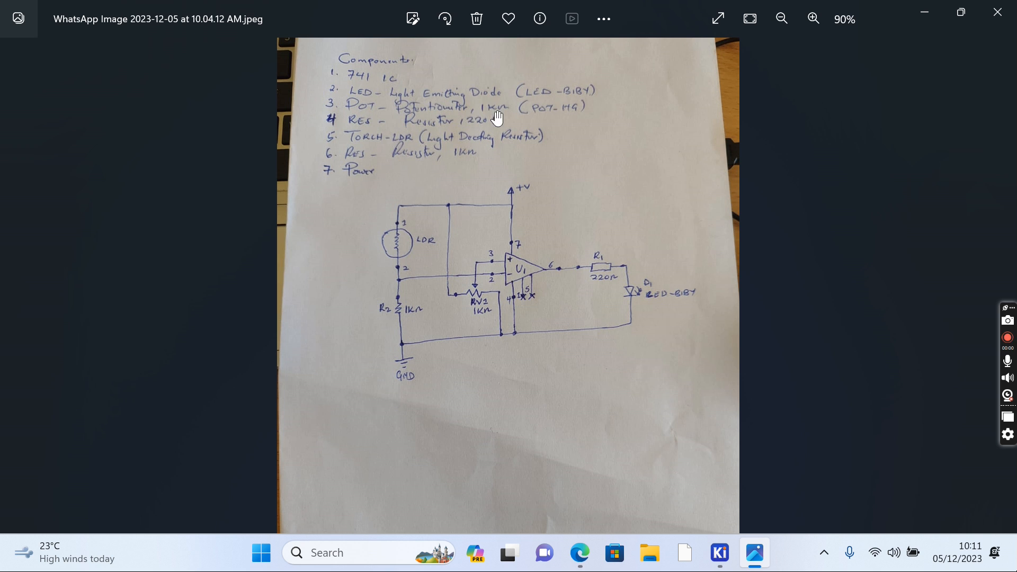
{"action": "mouse_move", "coordinate": [429, 136]}
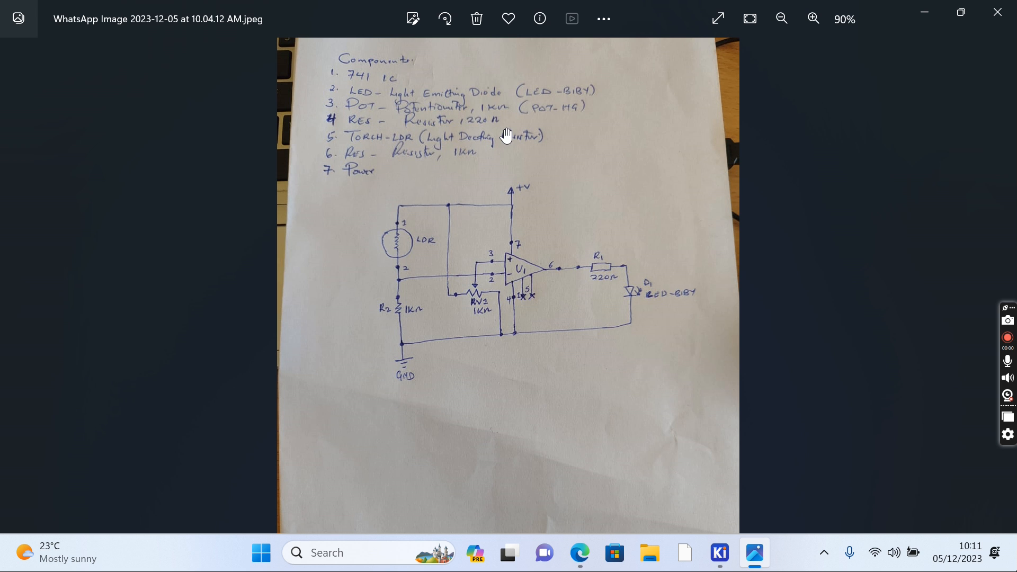
{"action": "mouse_move", "coordinate": [423, 143]}
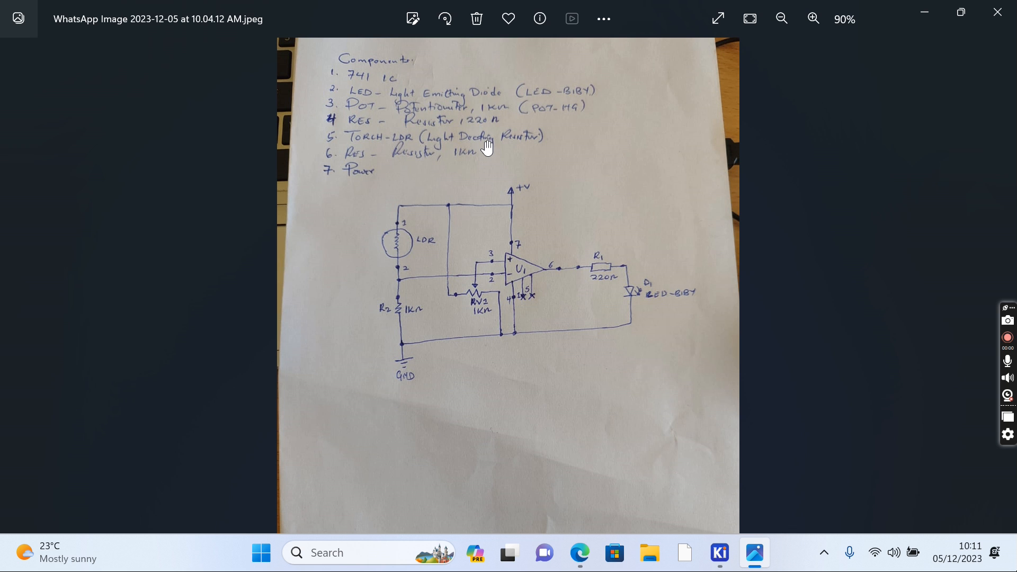
{"action": "mouse_move", "coordinate": [470, 145]}
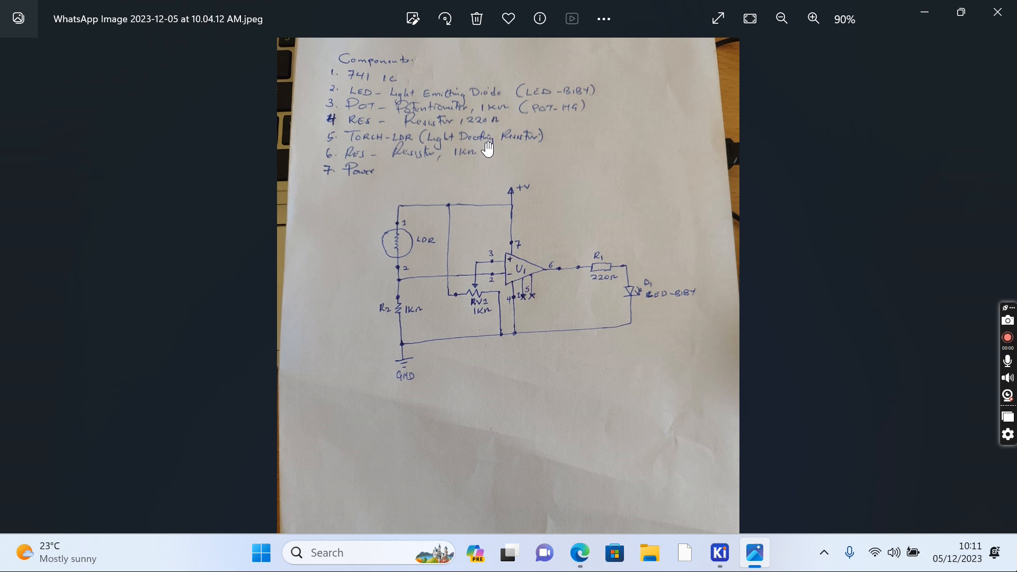
{"action": "mouse_move", "coordinate": [368, 178]}
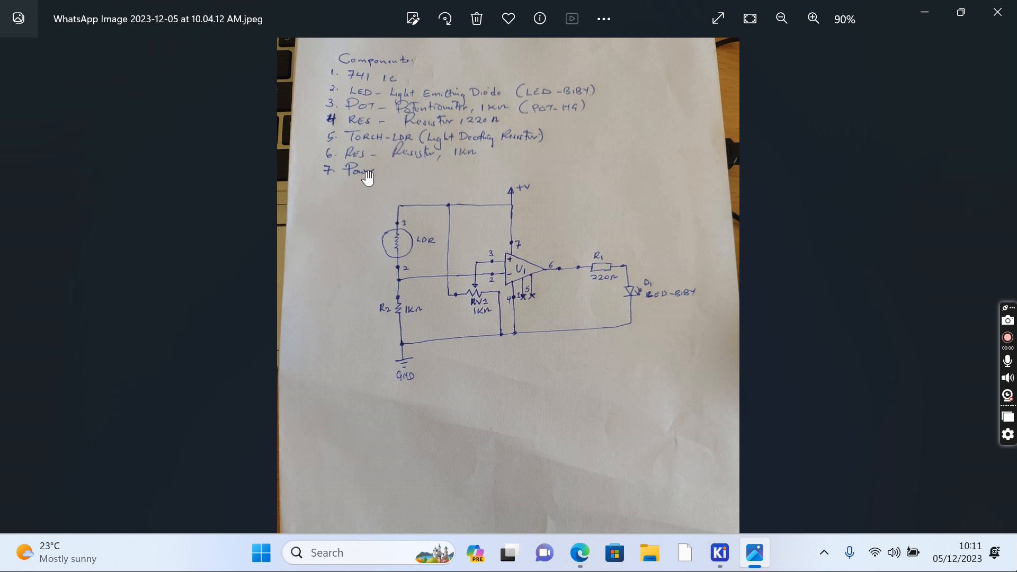
{"action": "mouse_move", "coordinate": [409, 163]}
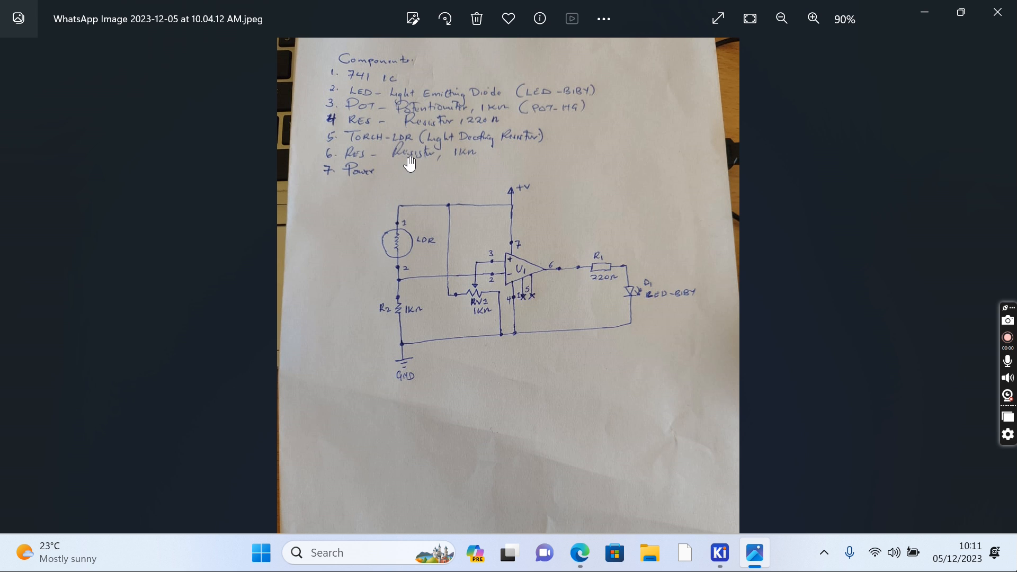
{"action": "mouse_move", "coordinate": [492, 165]}
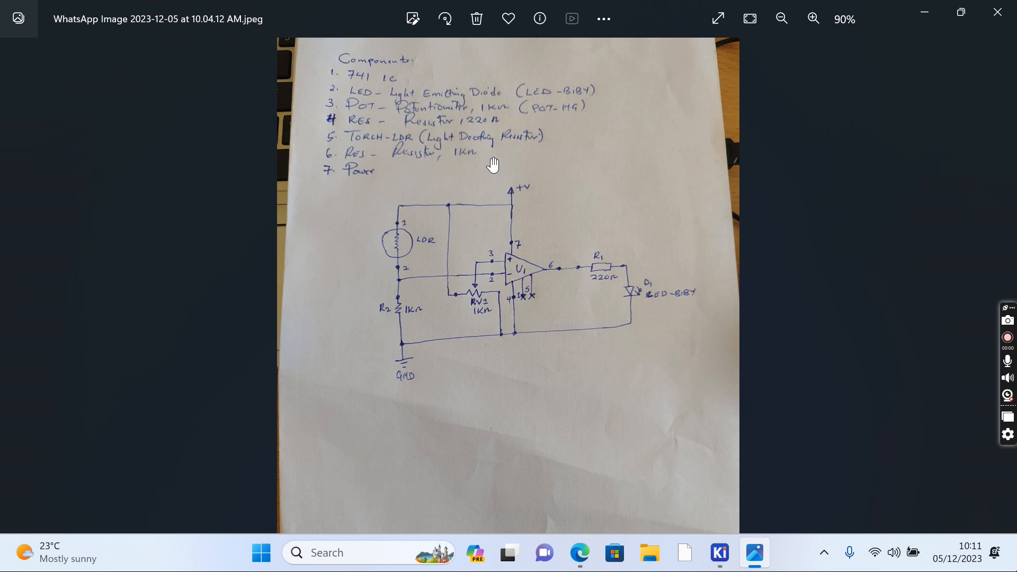
{"action": "mouse_move", "coordinate": [420, 200]}
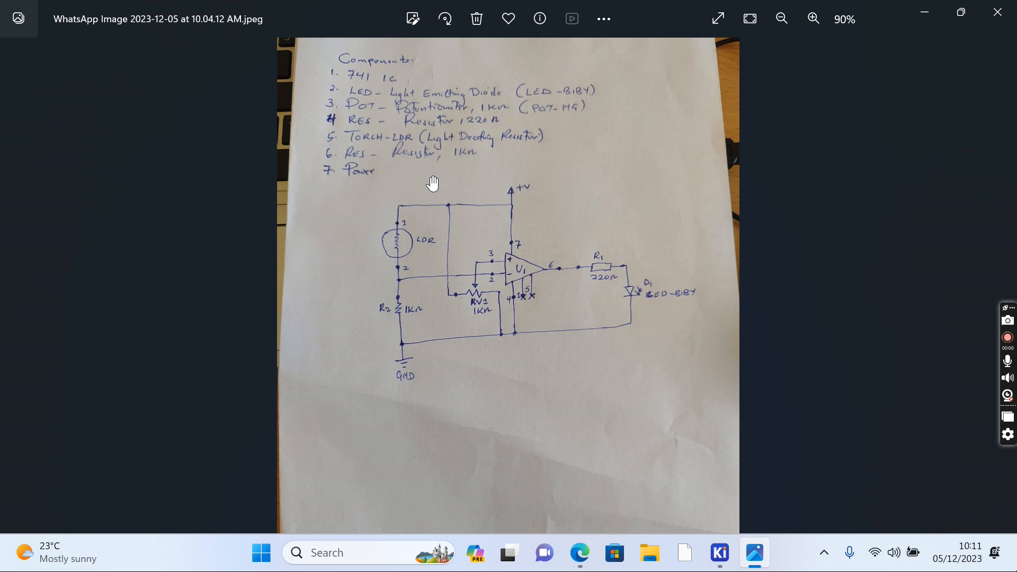
{"action": "mouse_move", "coordinate": [439, 241]}
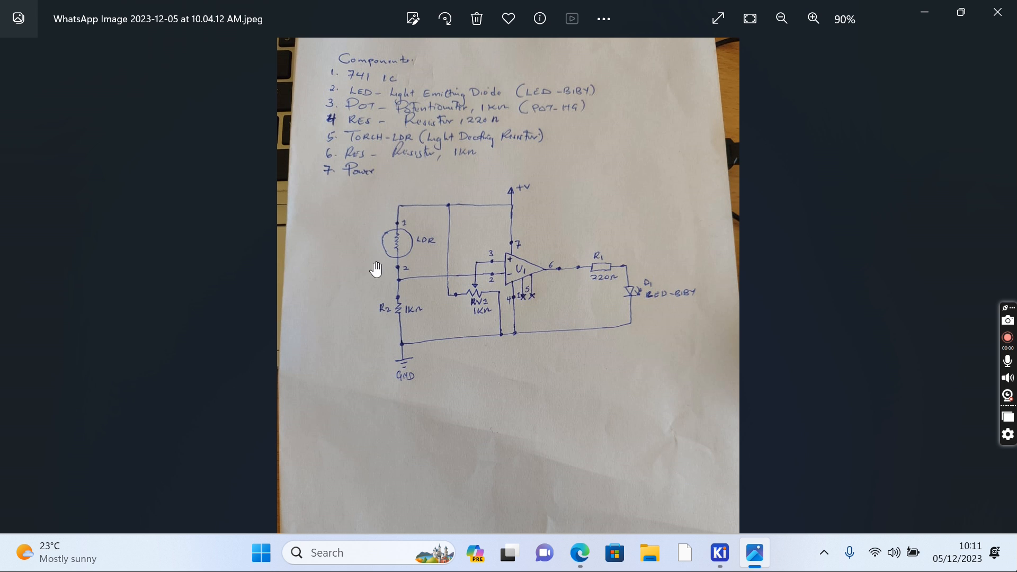
{"action": "mouse_move", "coordinate": [473, 337]}
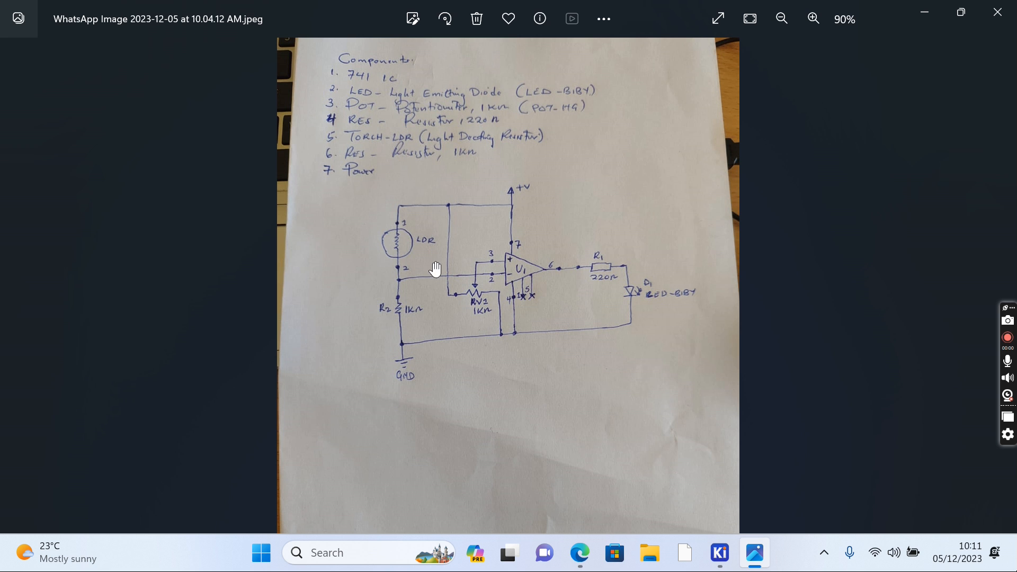
{"action": "mouse_move", "coordinate": [610, 282]}
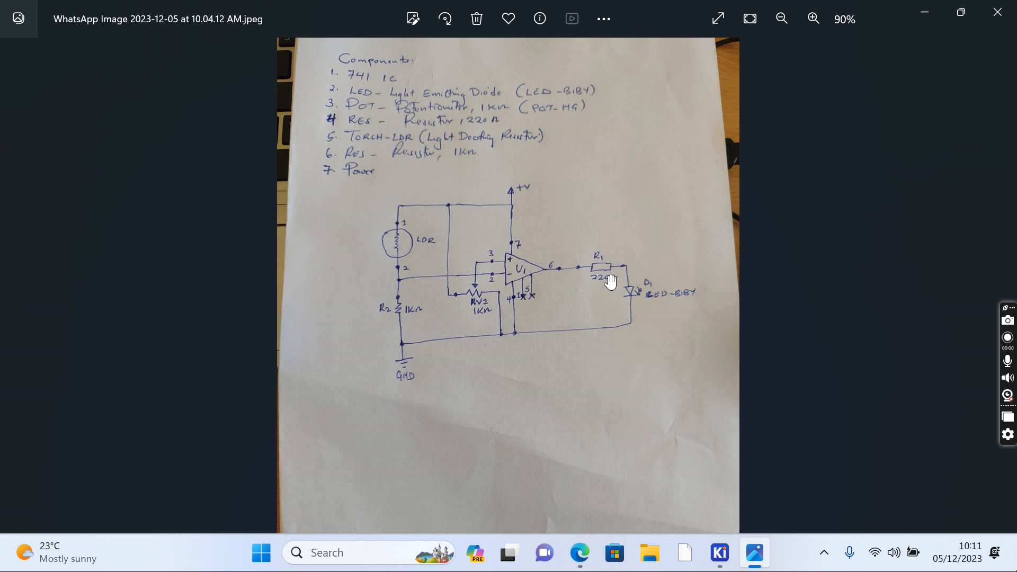
{"action": "left_click", "coordinate": [1007, 337]}
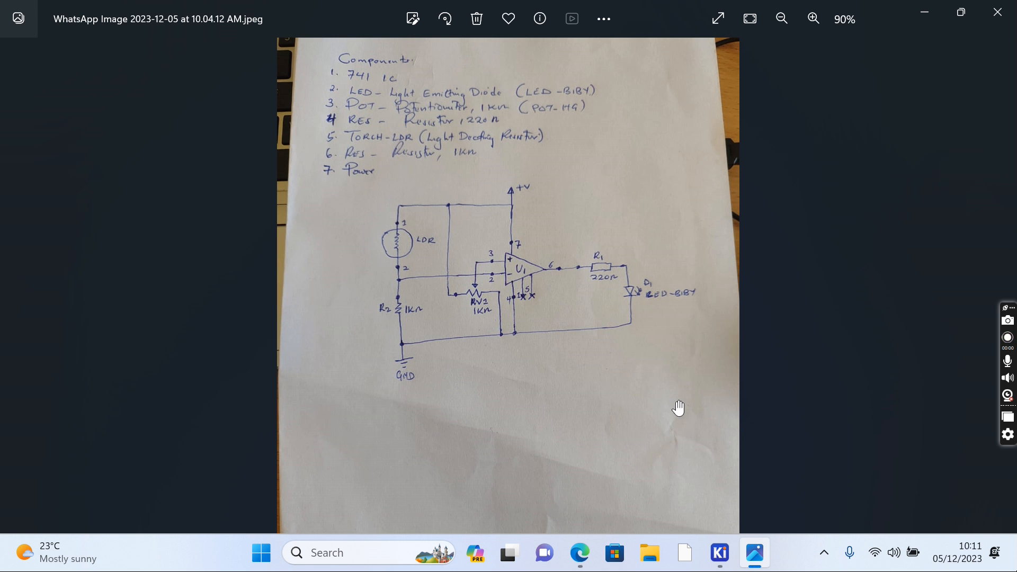
{"action": "left_click", "coordinate": [1006, 337]}
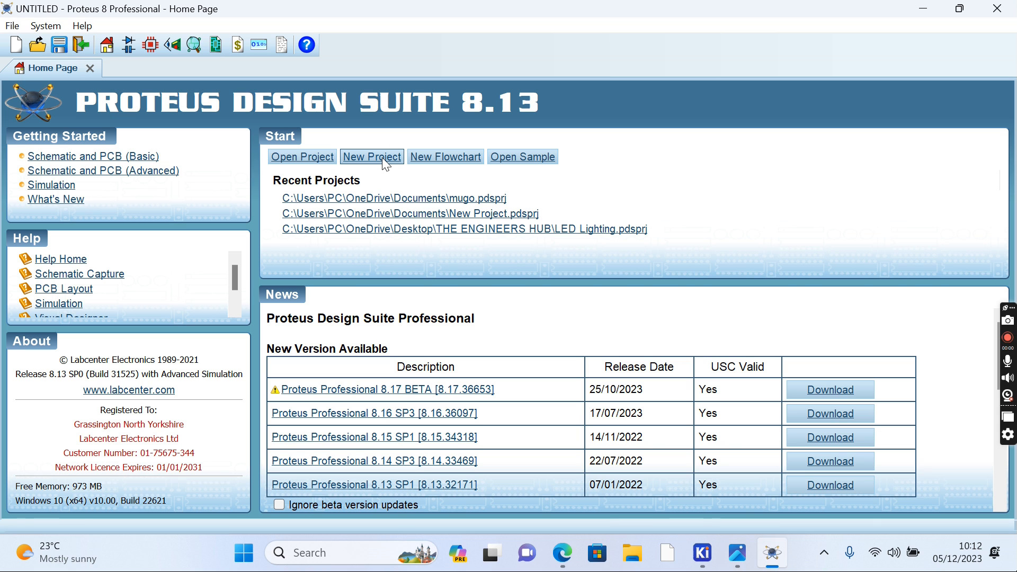
Start a New Project from the Home Page, retrying until the wizard appears.
{"action": "left_click", "coordinate": [371, 157]}
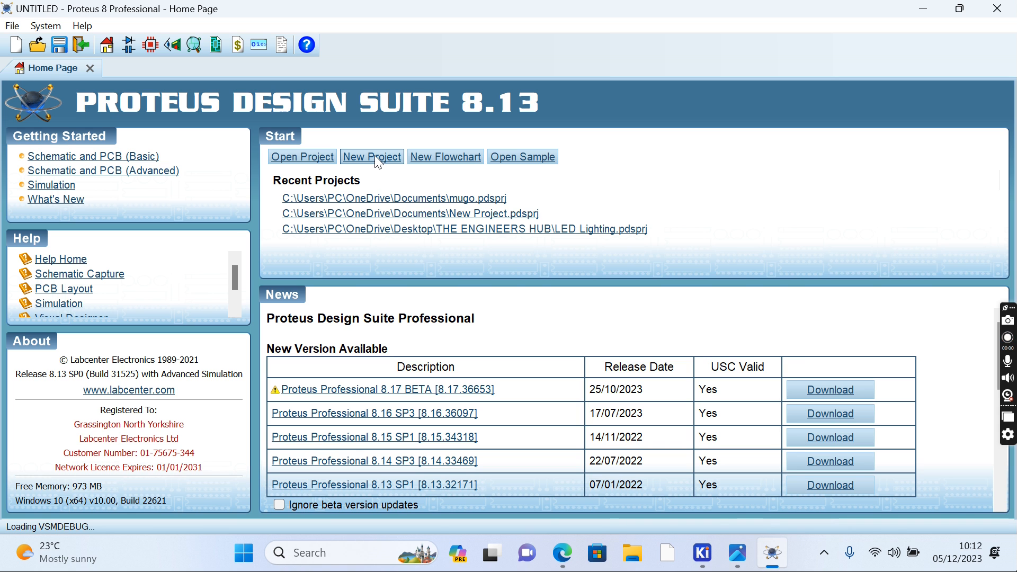
{"action": "left_click", "coordinate": [372, 156]}
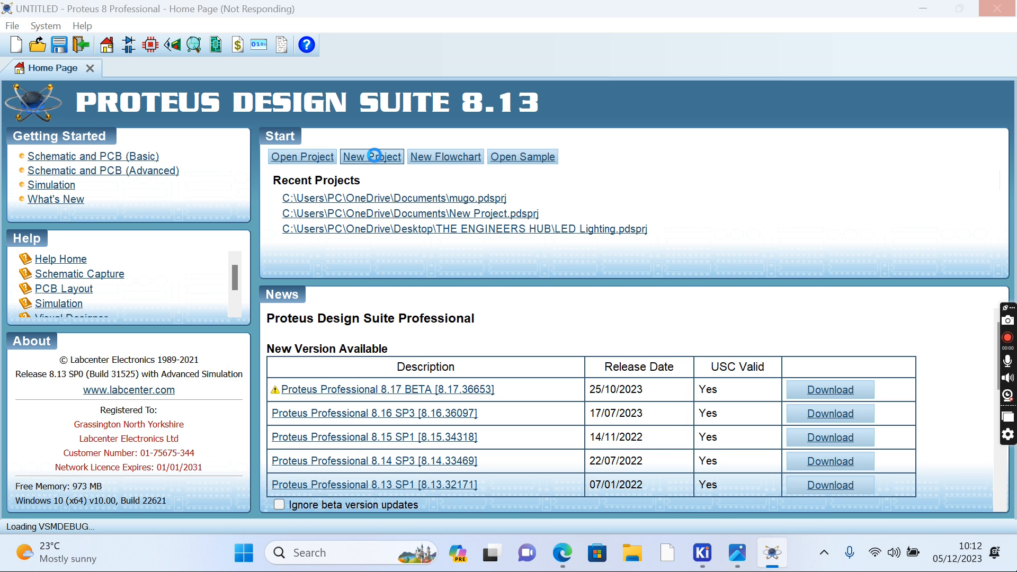
{"action": "left_click", "coordinate": [371, 157]}
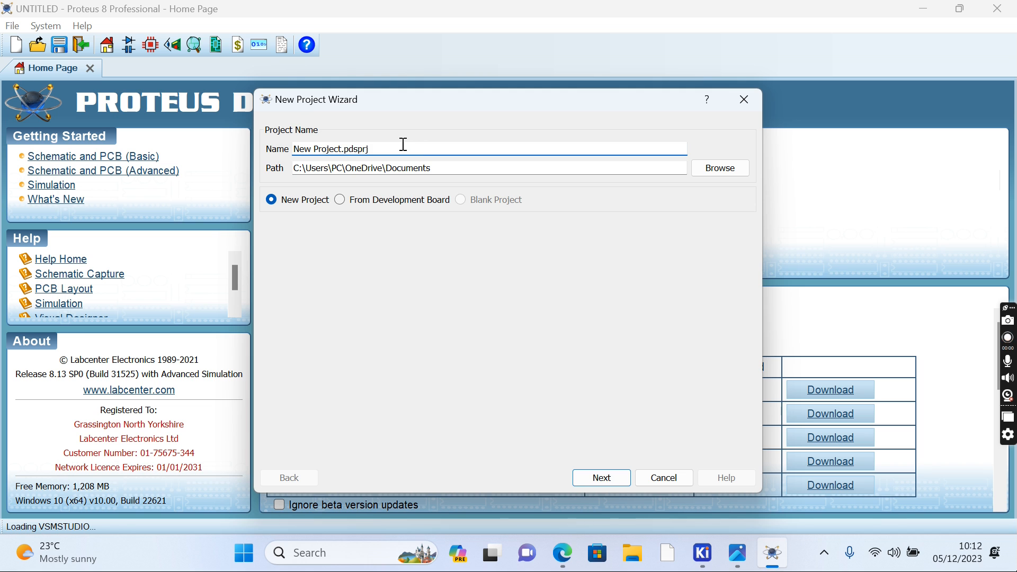
Name the project 'Automatic Lighting System Simulation'.
{"action": "key", "text": "Backspace"}
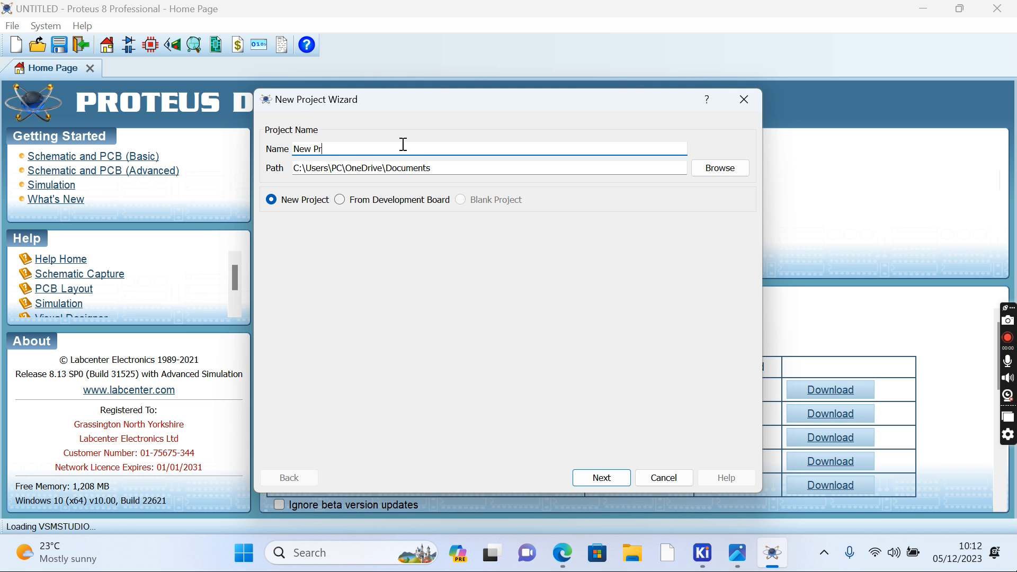
{"action": "type", "text": "A"}
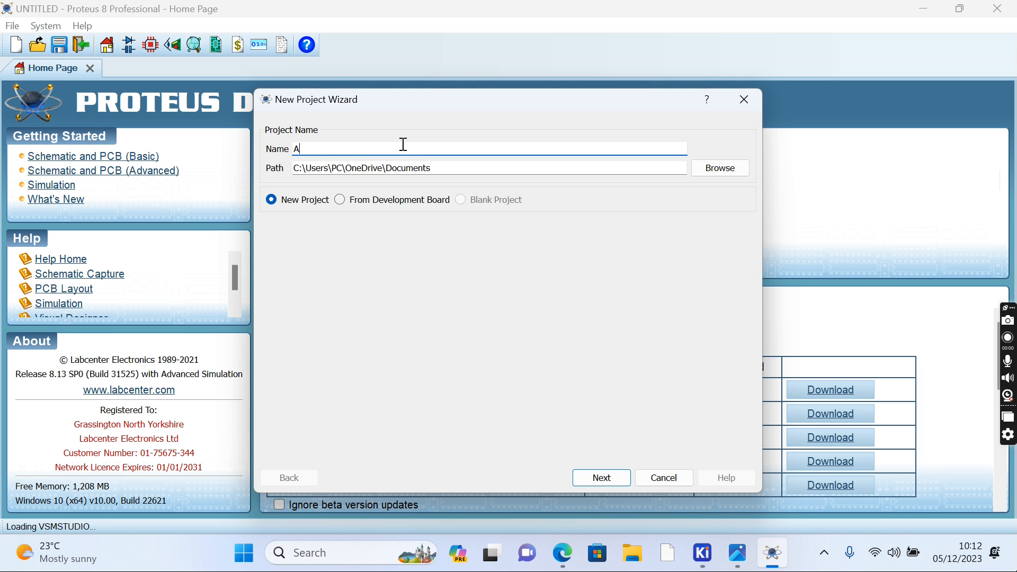
{"action": "type", "text": "utomatic L"}
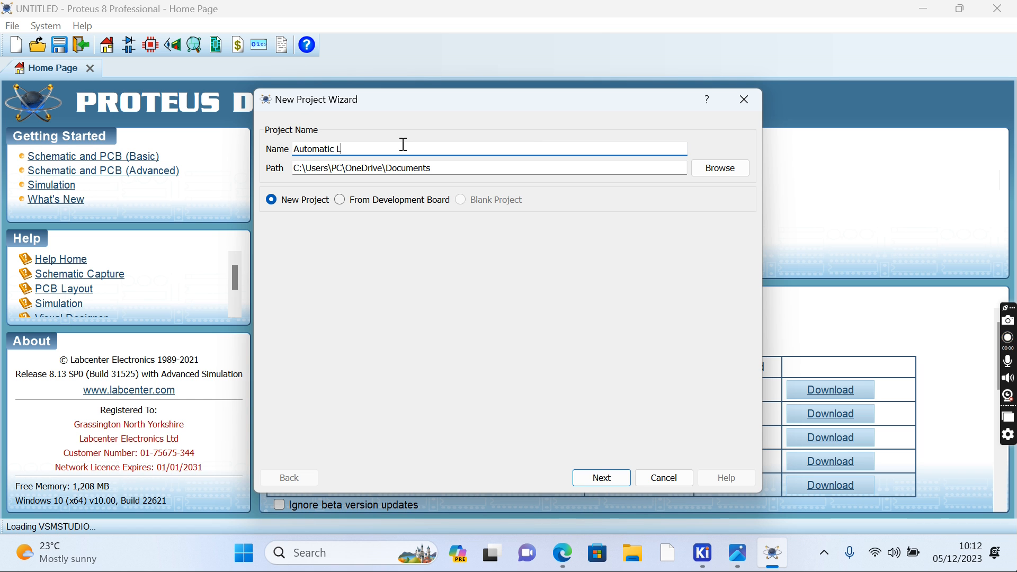
{"action": "type", "text": "ighting"}
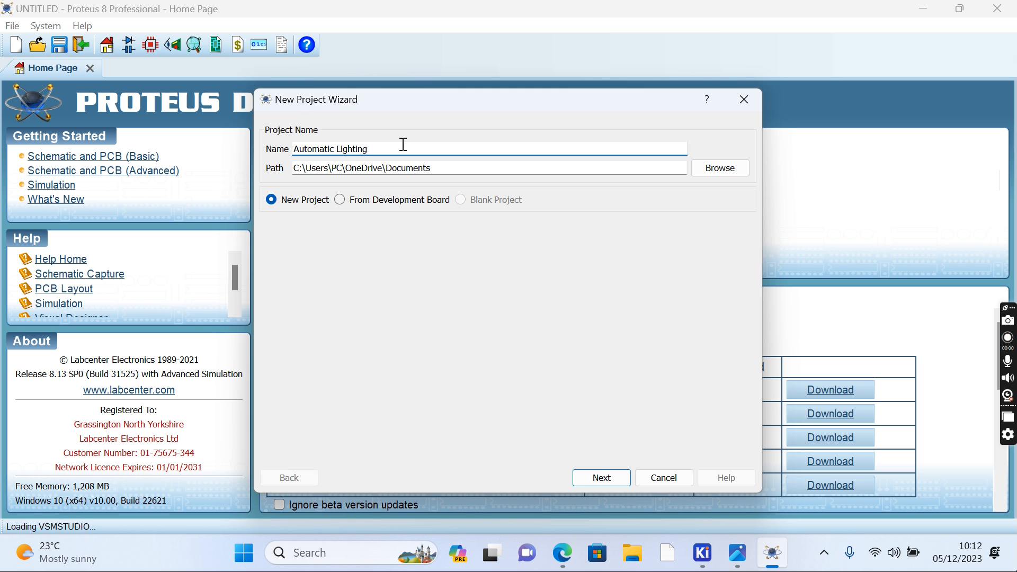
{"action": "type", "text": "System"}
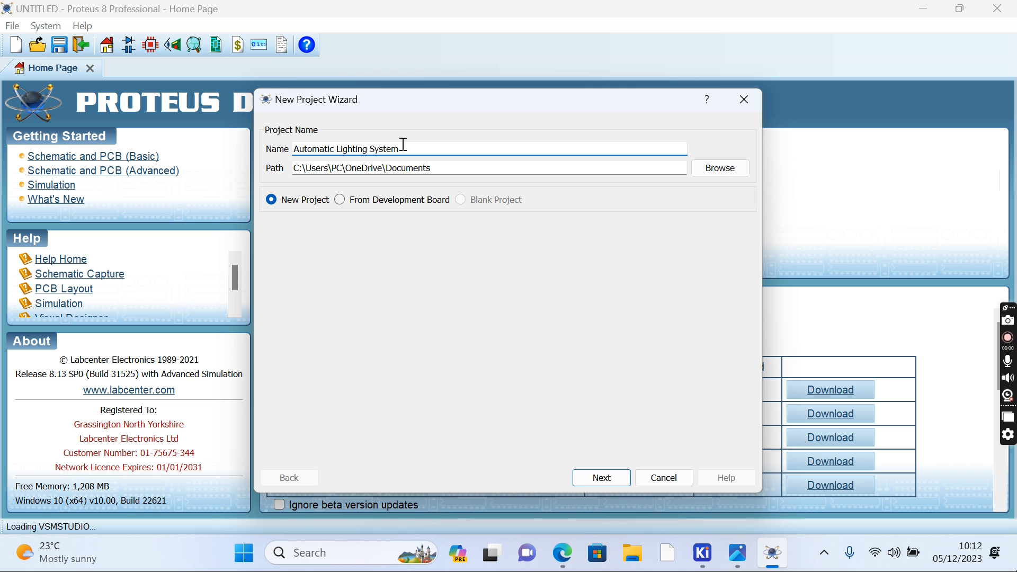
{"action": "mouse_move", "coordinate": [443, 181]}
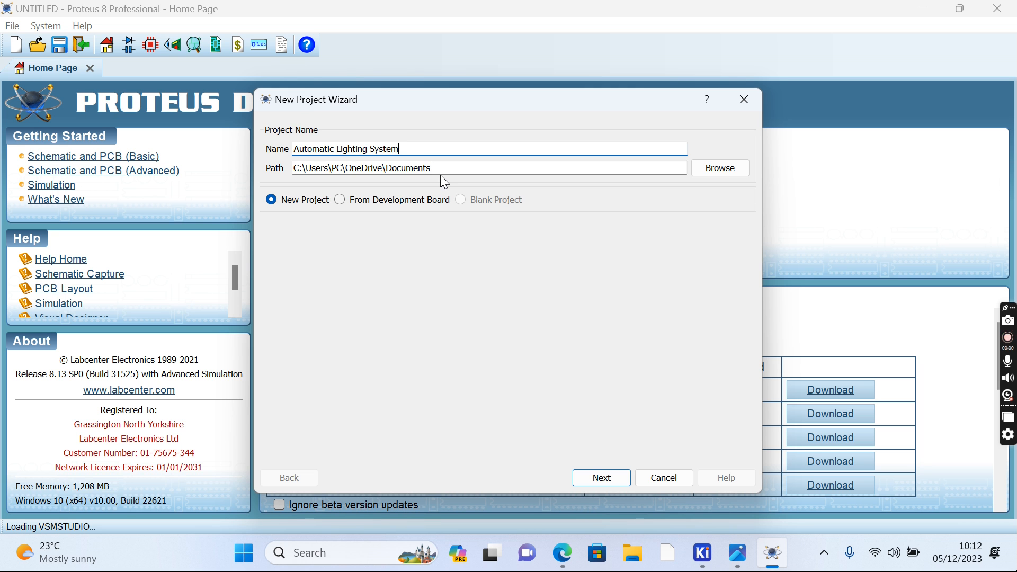
{"action": "type", "text": "f"}
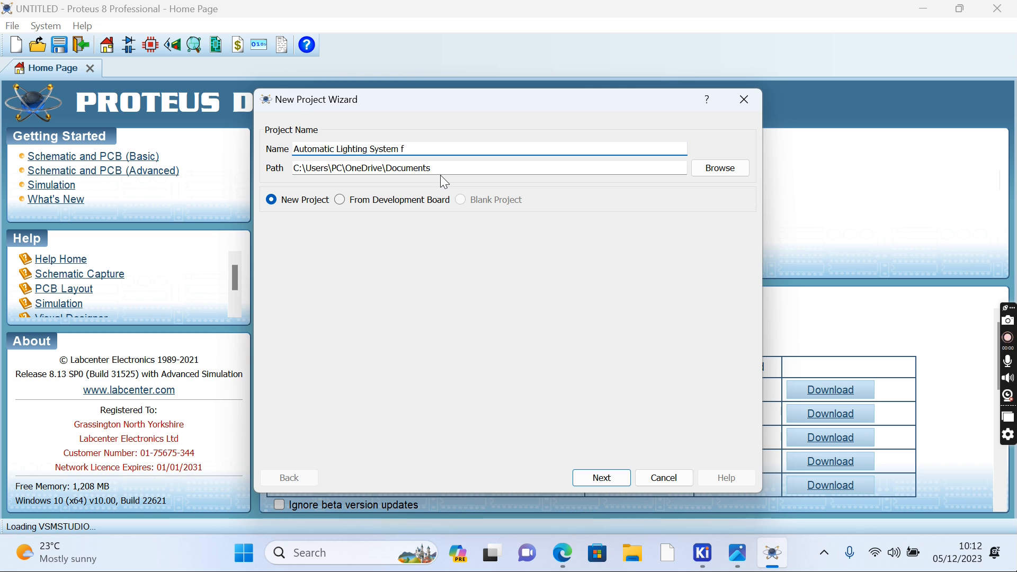
{"action": "type", "text": "S"}
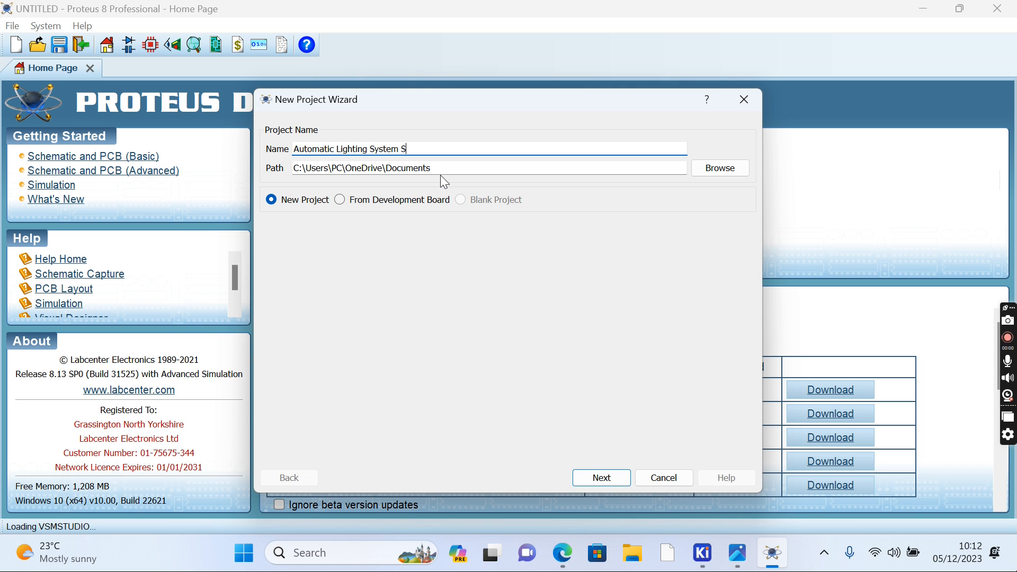
{"action": "type", "text": "imulation"}
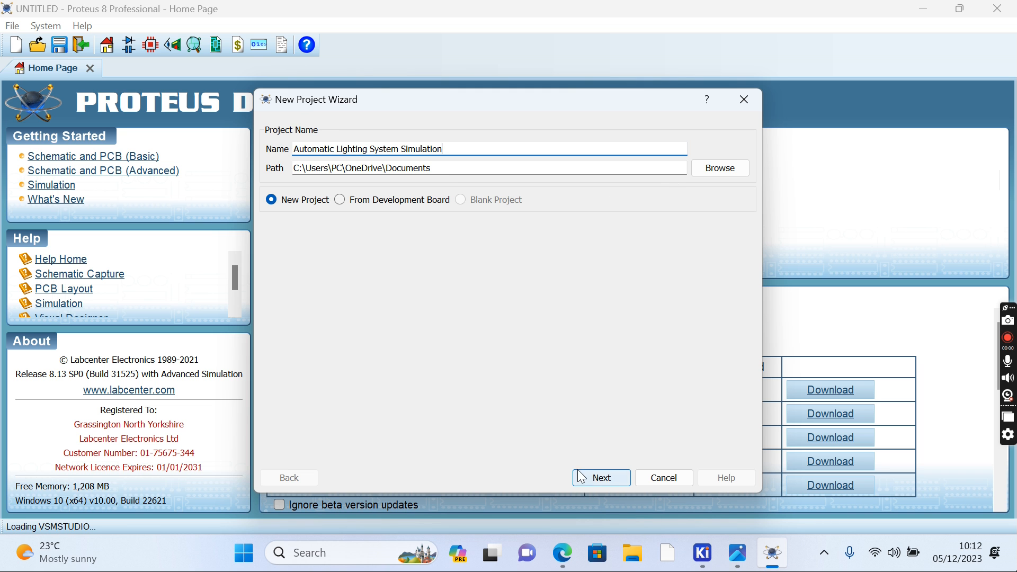
Finish the wizard with the DEFAULT schematic template, no PCB layout and no firmware.
{"action": "left_click", "coordinate": [599, 478]}
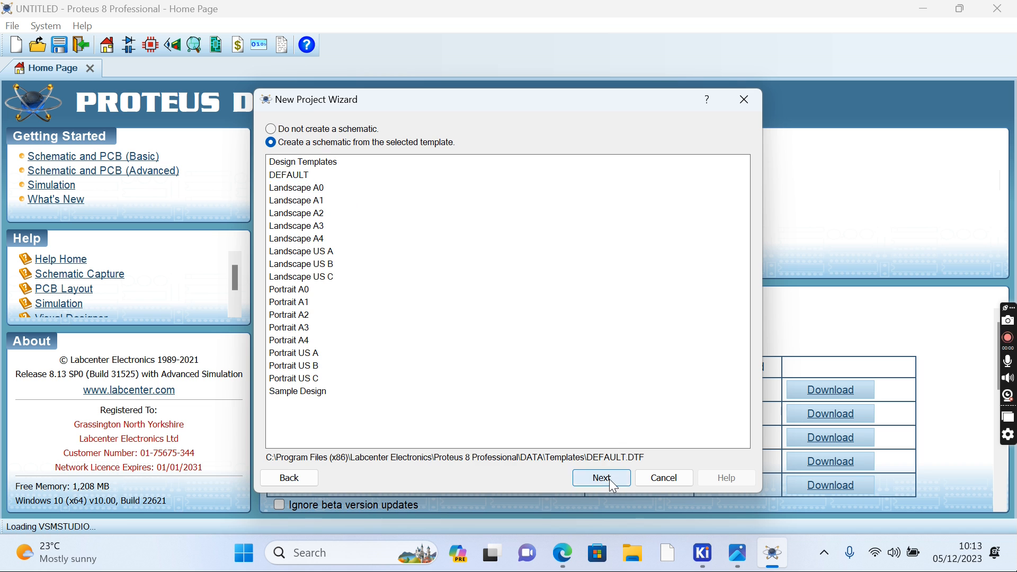
{"action": "left_click", "coordinate": [600, 477]}
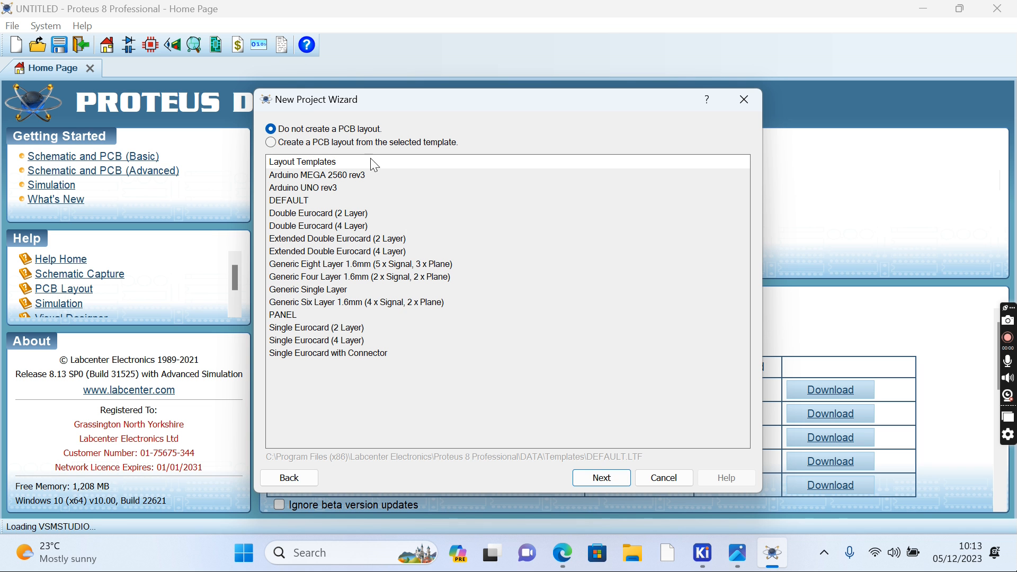
{"action": "left_click", "coordinate": [601, 478]}
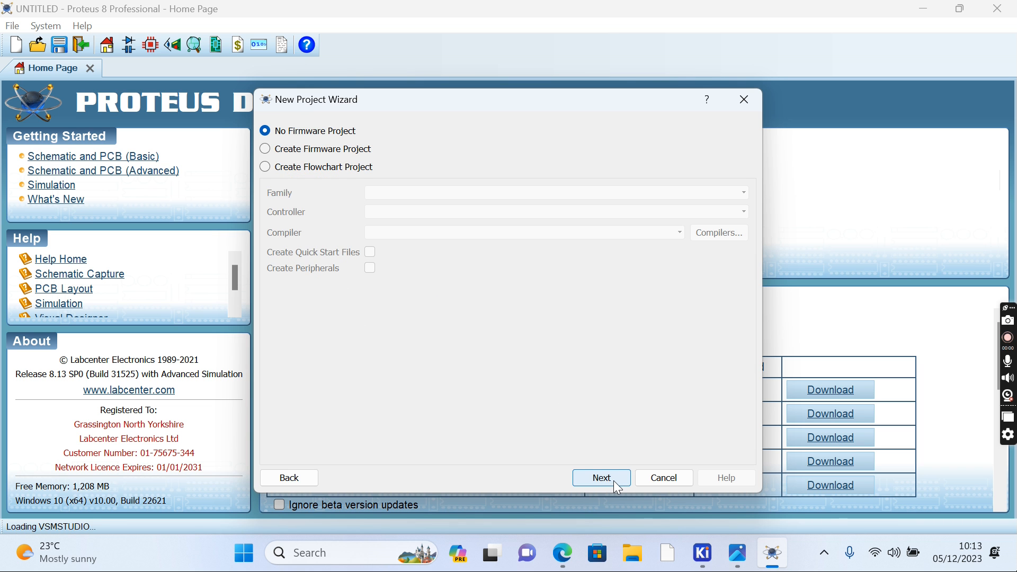
{"action": "left_click", "coordinate": [599, 478]}
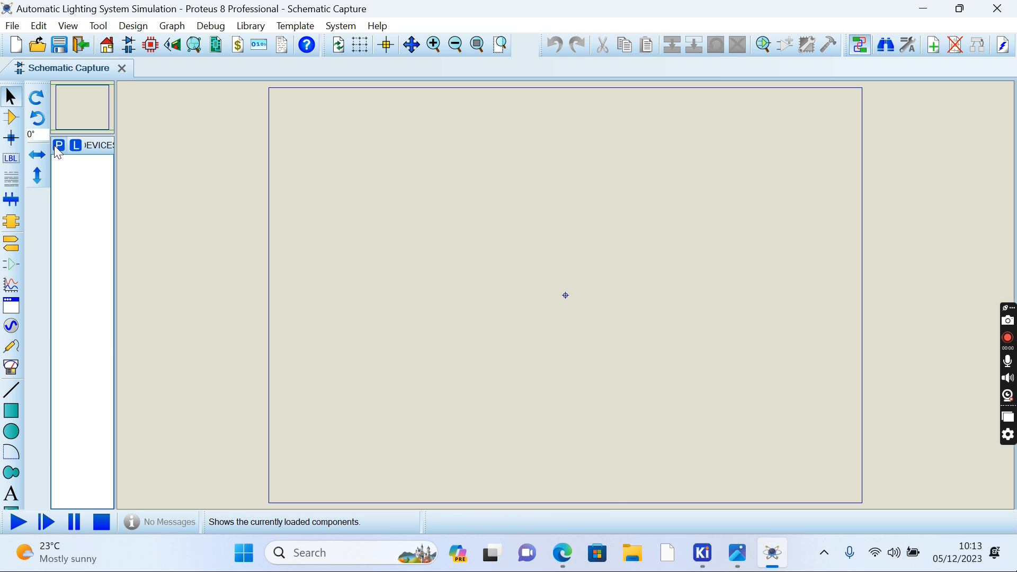
Search Pick Devices for 741 and add the 741 op-amp to the project.
{"action": "left_click", "coordinate": [60, 145]}
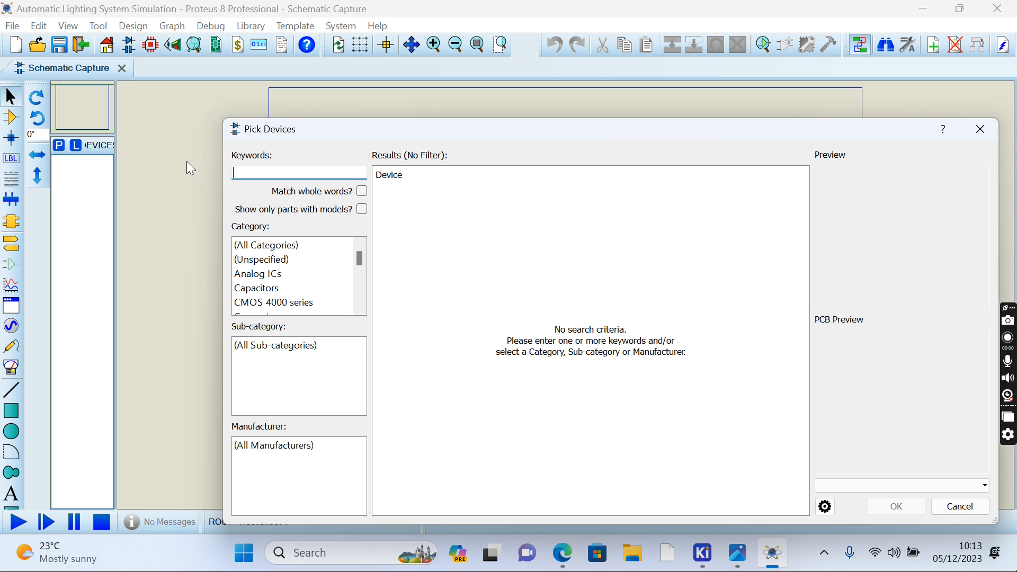
{"action": "type", "text": "7"}
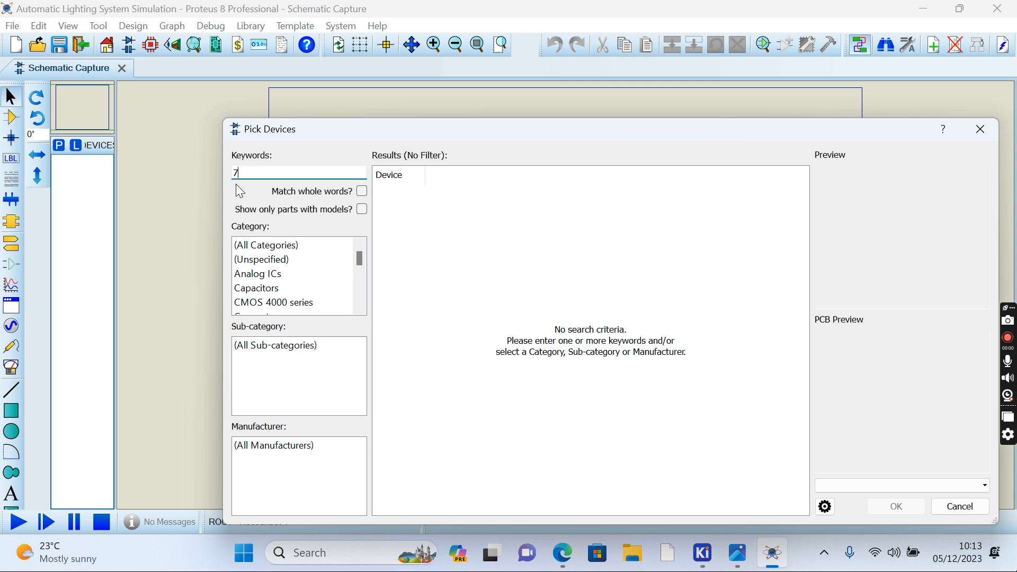
{"action": "type", "text": "41"}
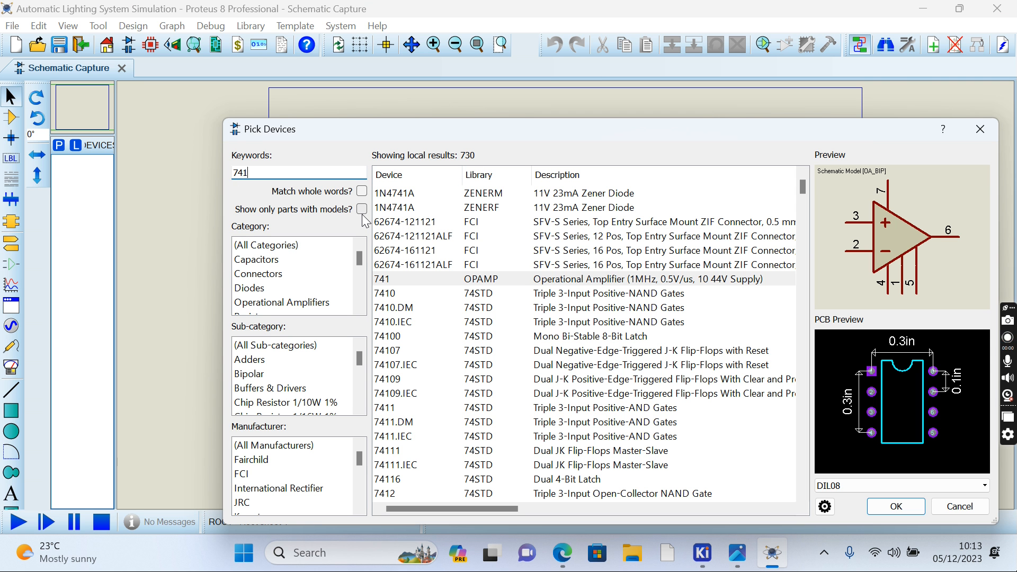
{"action": "left_click", "coordinate": [895, 507]}
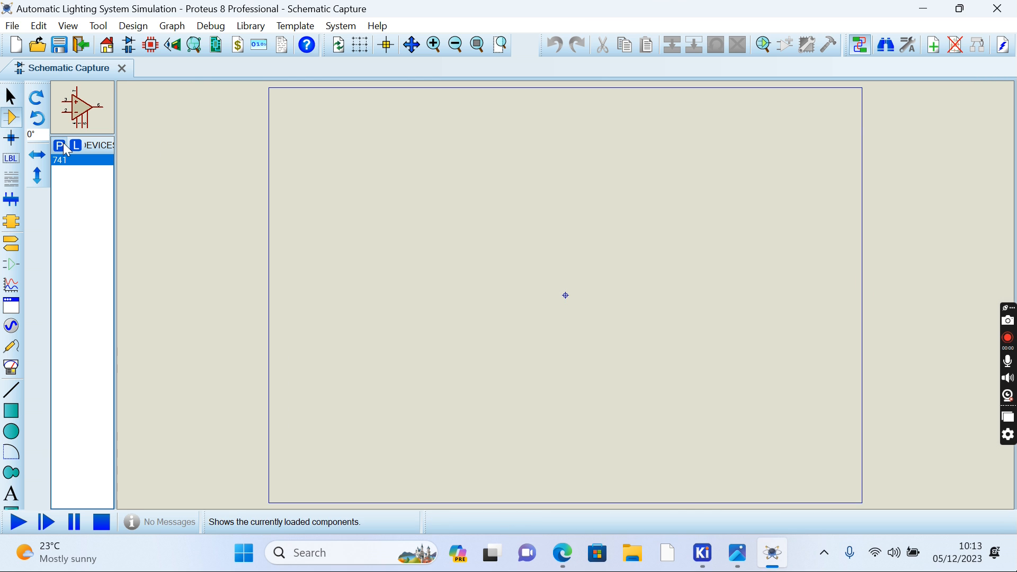
Add the LED-BIBY LED and search for the POT-HG potentiometer.
{"action": "left_click", "coordinate": [59, 145]}
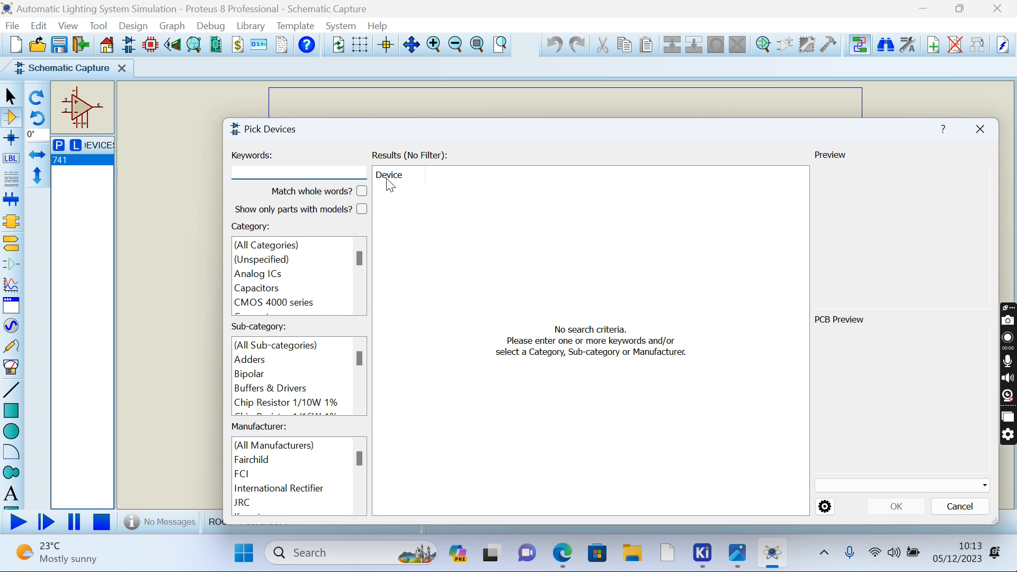
{"action": "type", "text": "led-biby"}
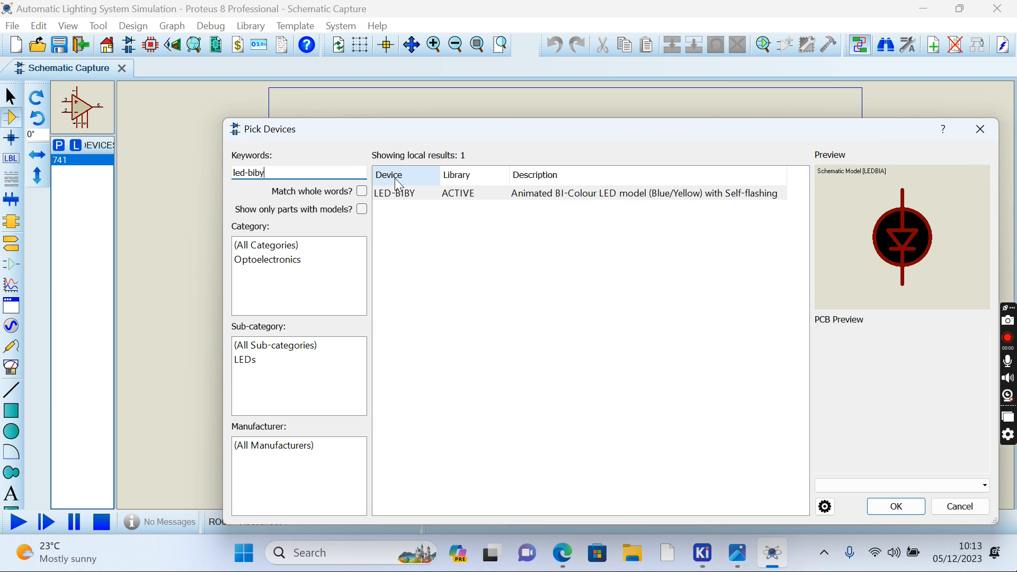
{"action": "left_click", "coordinate": [394, 193]}
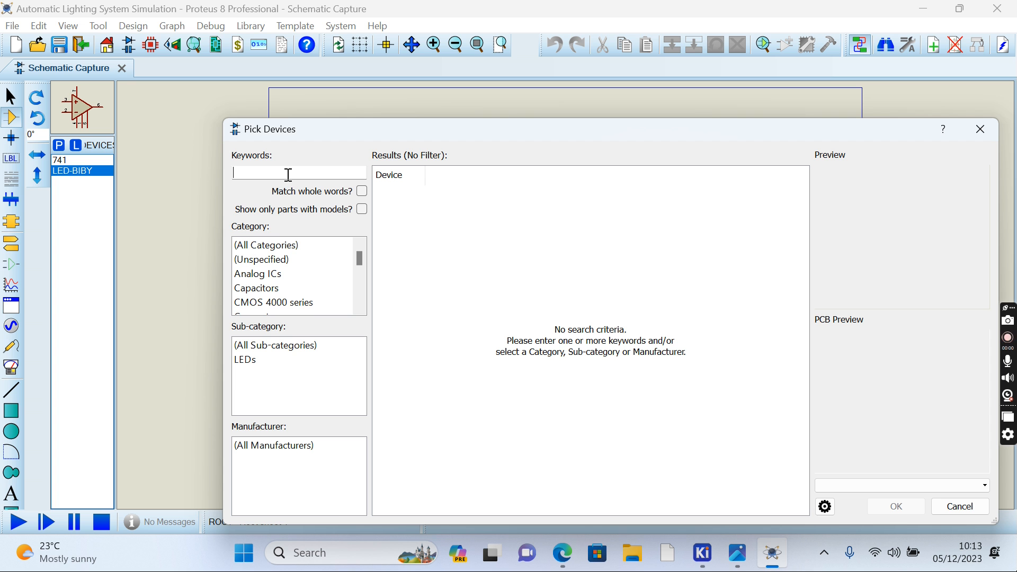
{"action": "type", "text": "pote"}
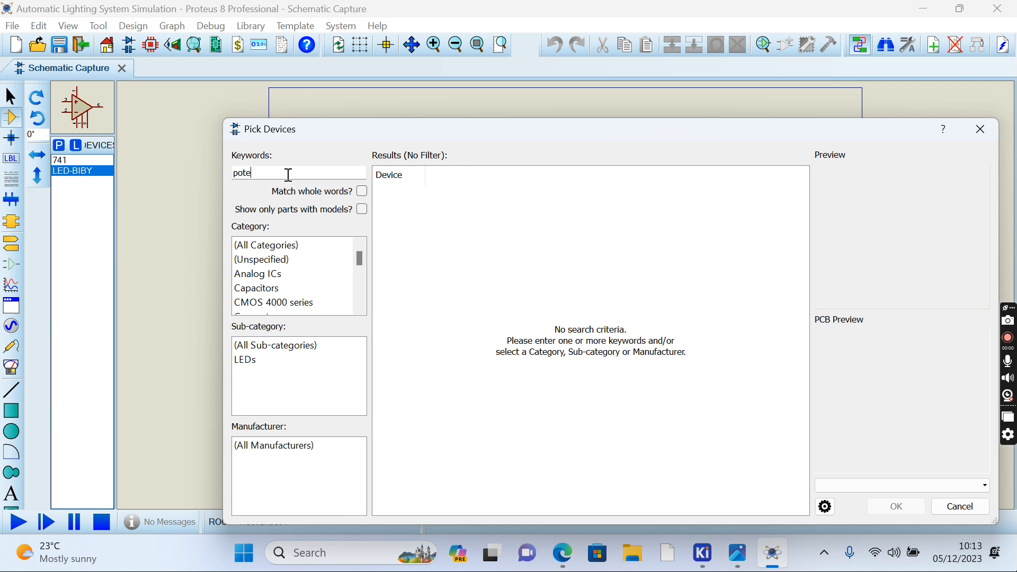
{"action": "key", "text": "Backspace"}
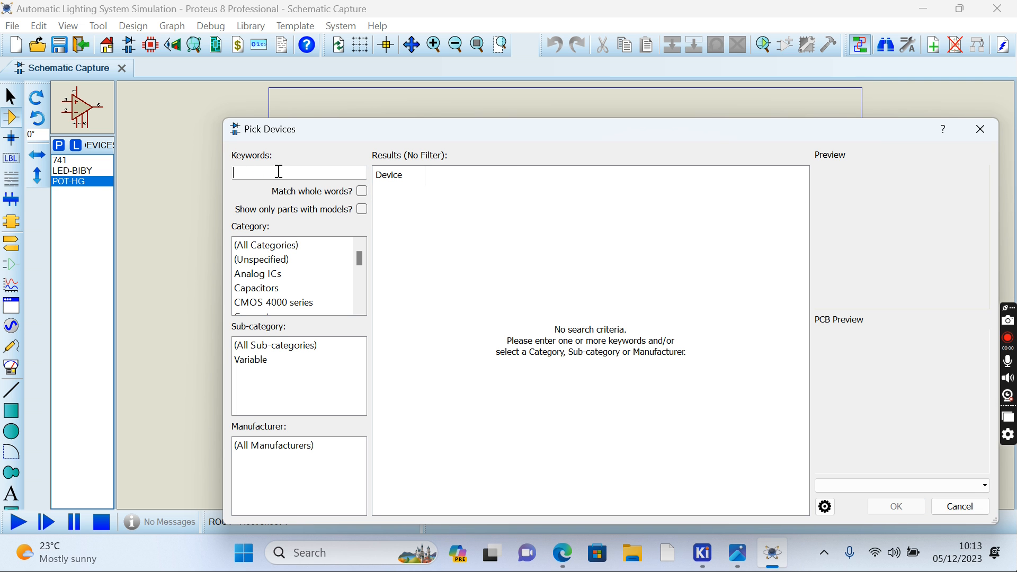
Search 'resistor 220' and add the 3WATT220R 220 ohm resistor.
{"action": "type", "text": "res"}
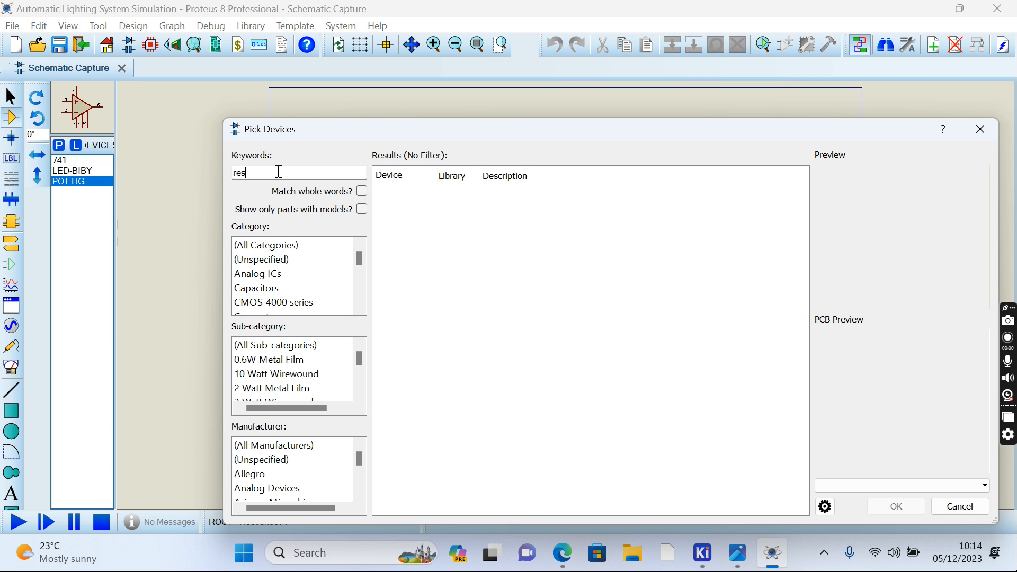
{"action": "type", "text": "220"}
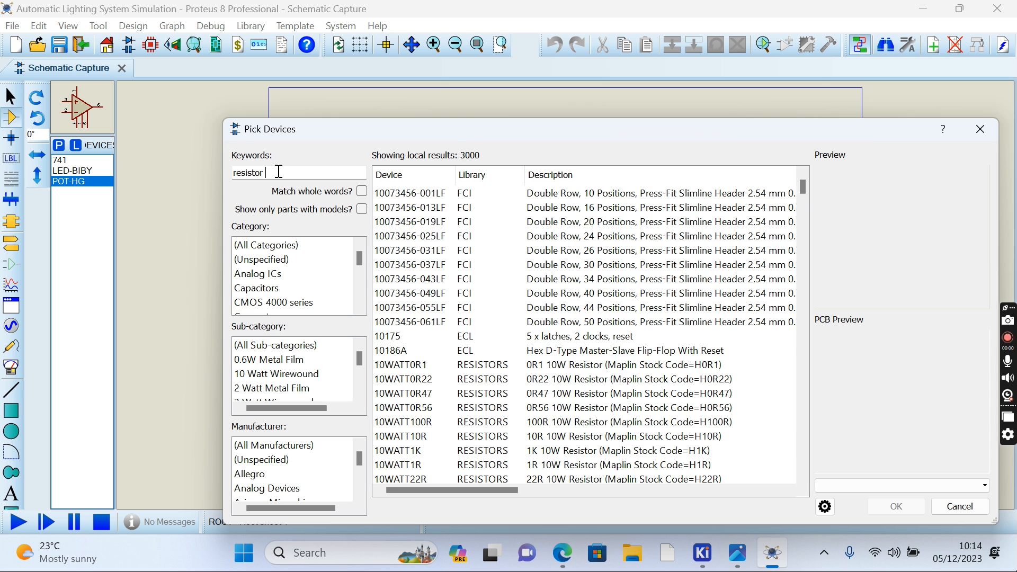
{"action": "type", "text": "220"}
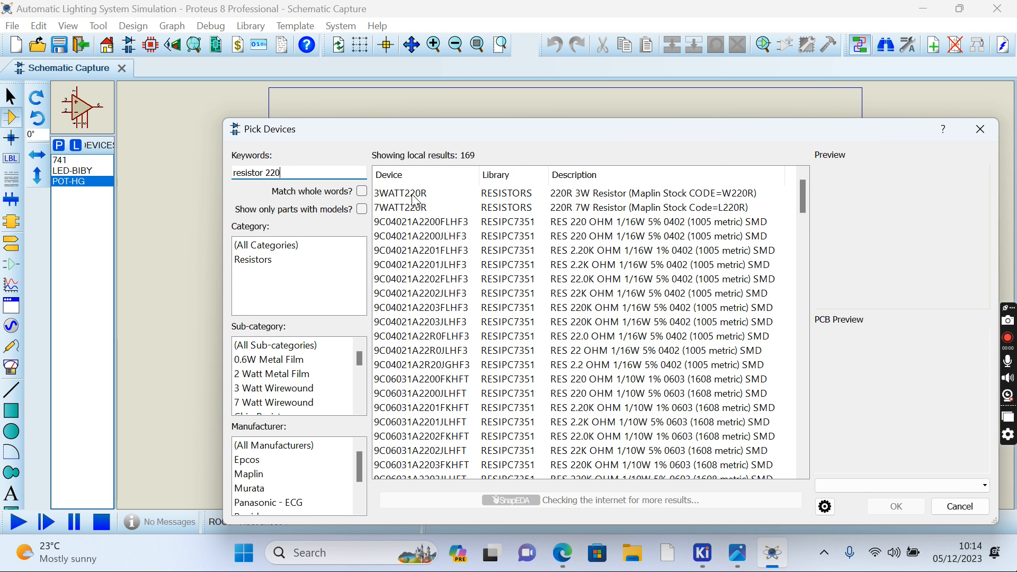
{"action": "left_click", "coordinate": [399, 193]}
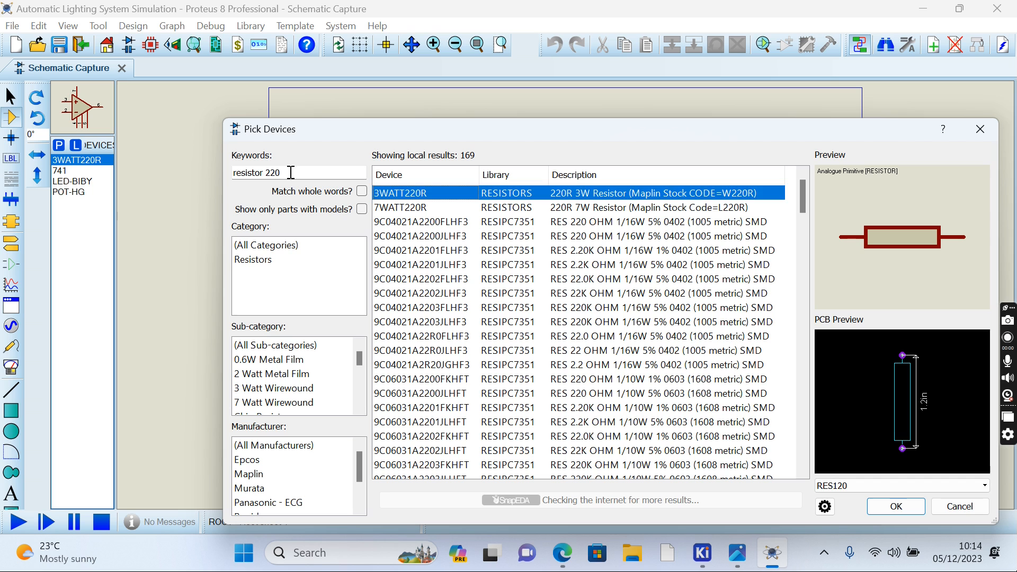
Add the 10WATT1K 1k resistor and clear the search keywords.
{"action": "key", "text": "Backspace"}
{"action": "type", "text": "1k"}
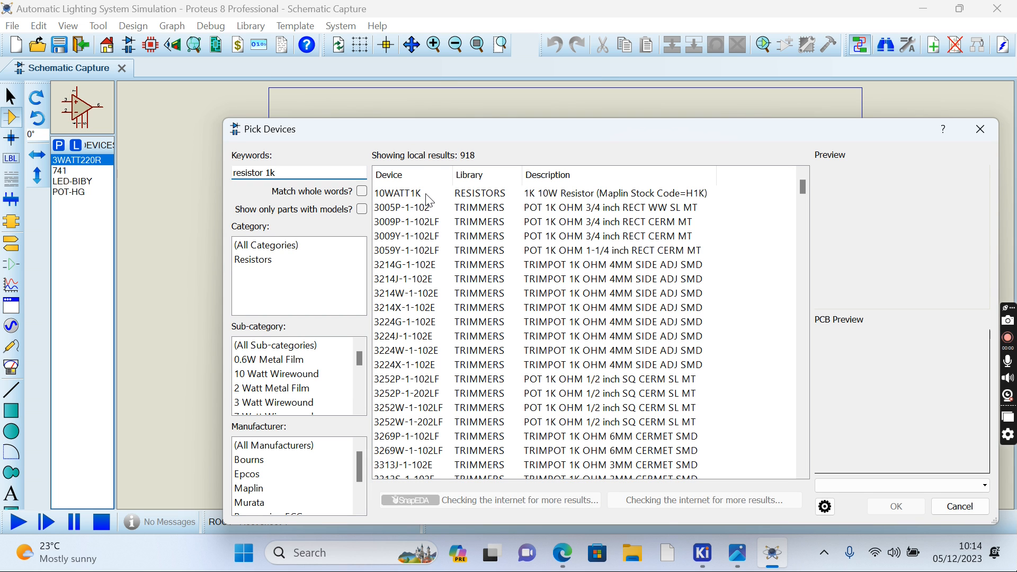
{"action": "left_click", "coordinate": [399, 193]}
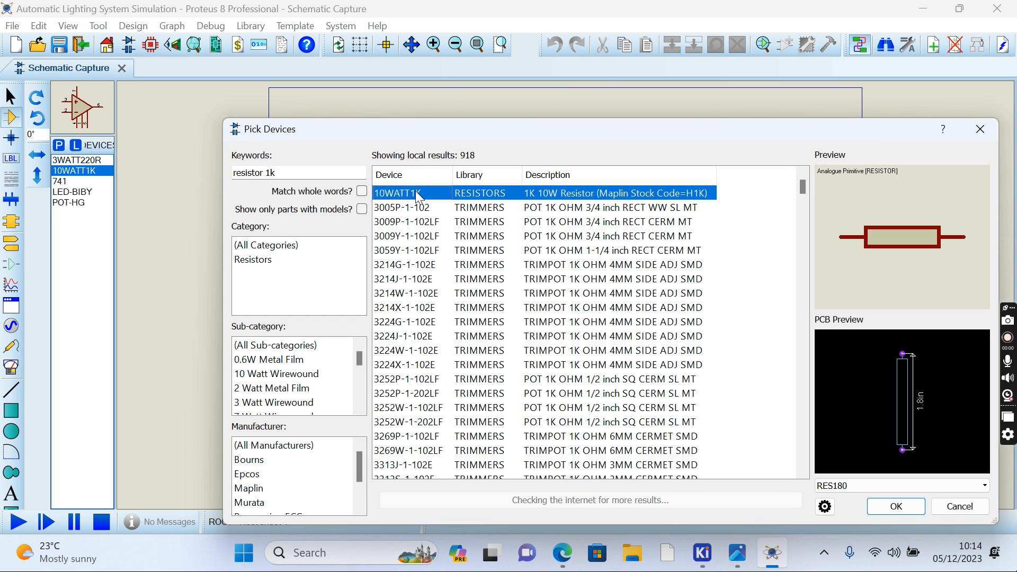
{"action": "key", "text": "BackSpace"}
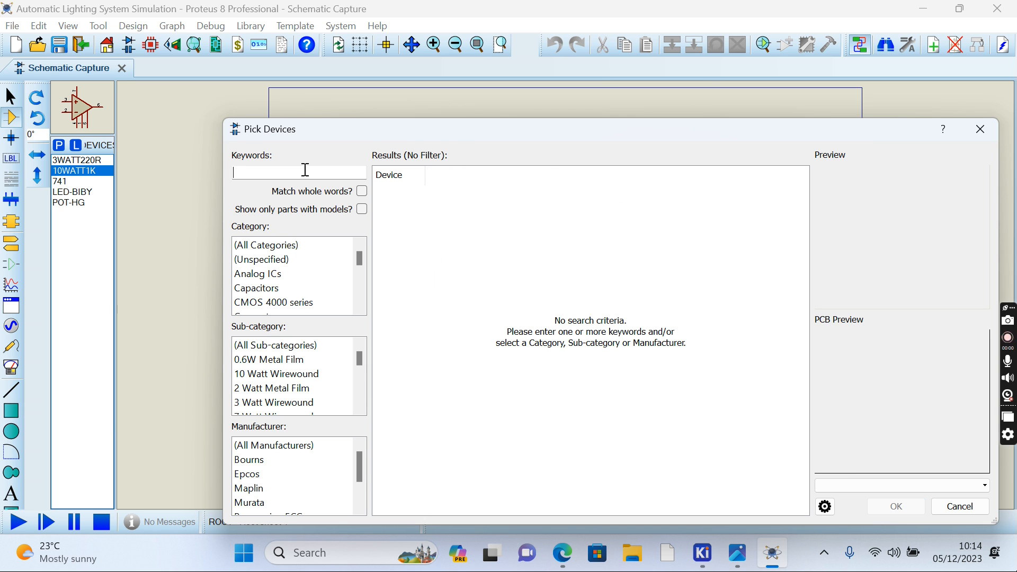
Search 'ldr', add TORCH_LDR and close the Pick Devices dialog.
{"action": "type", "text": "ldr"}
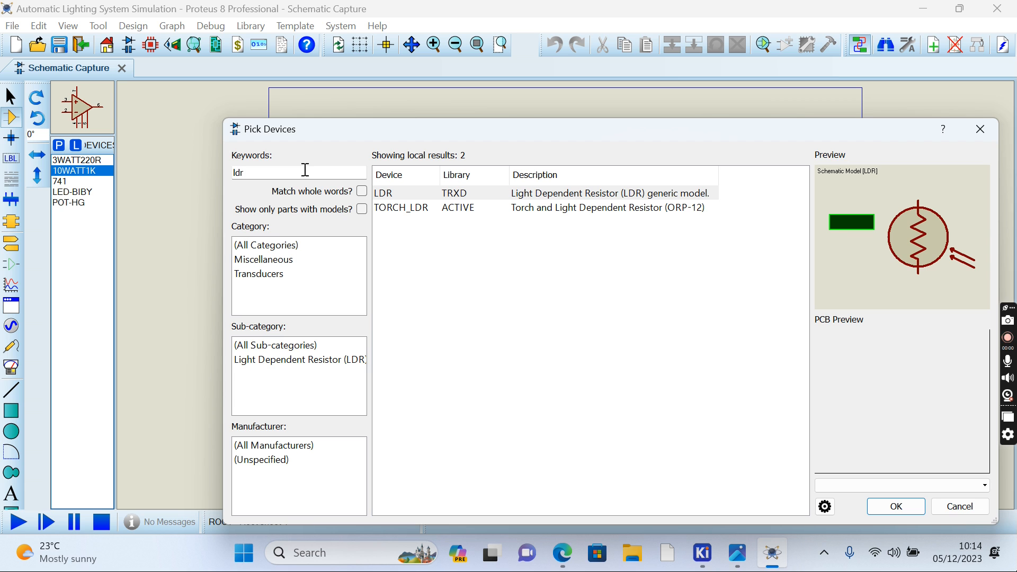
{"action": "mouse_move", "coordinate": [397, 214]}
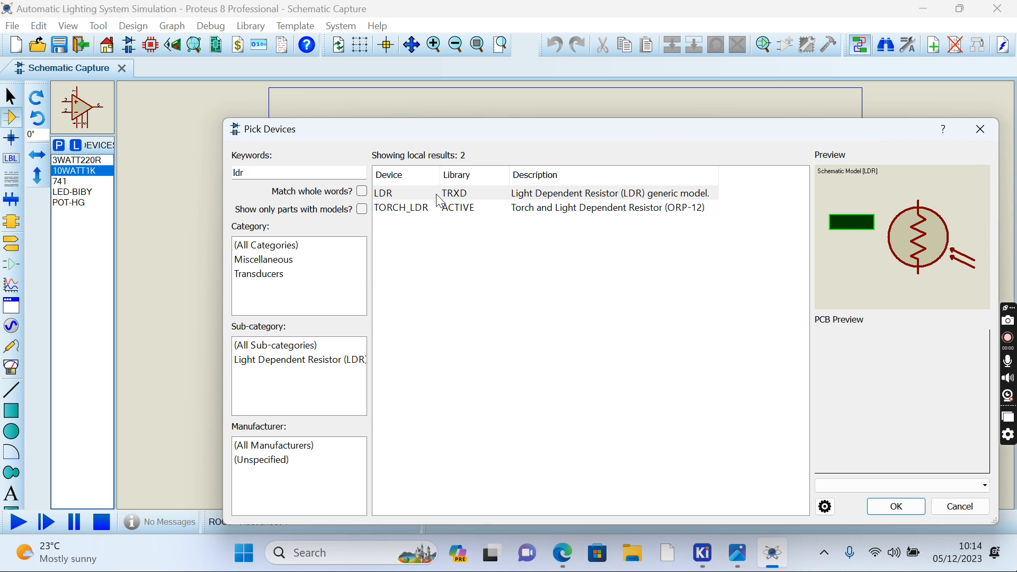
{"action": "left_click", "coordinate": [400, 207]}
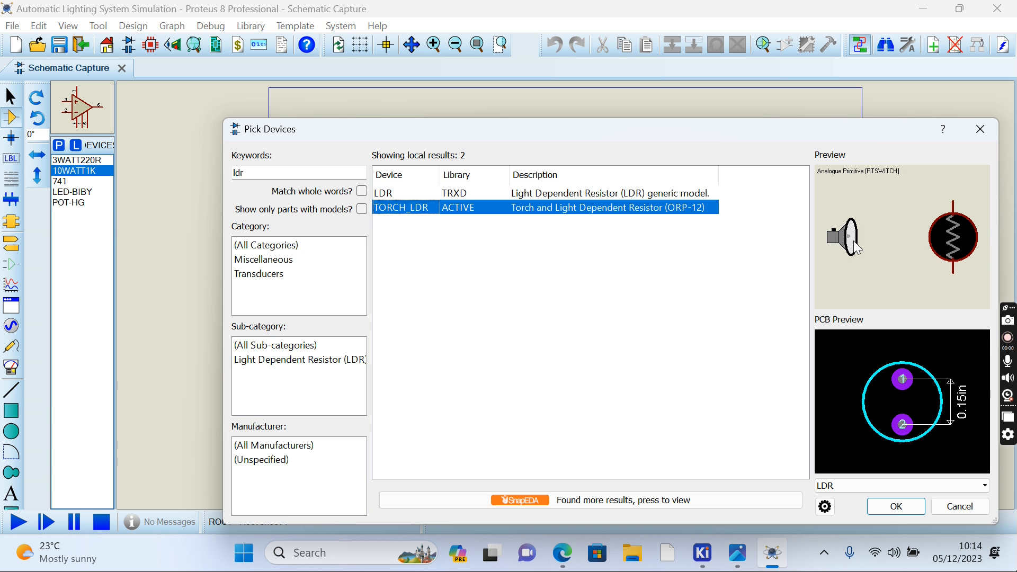
{"action": "mouse_move", "coordinate": [855, 239]}
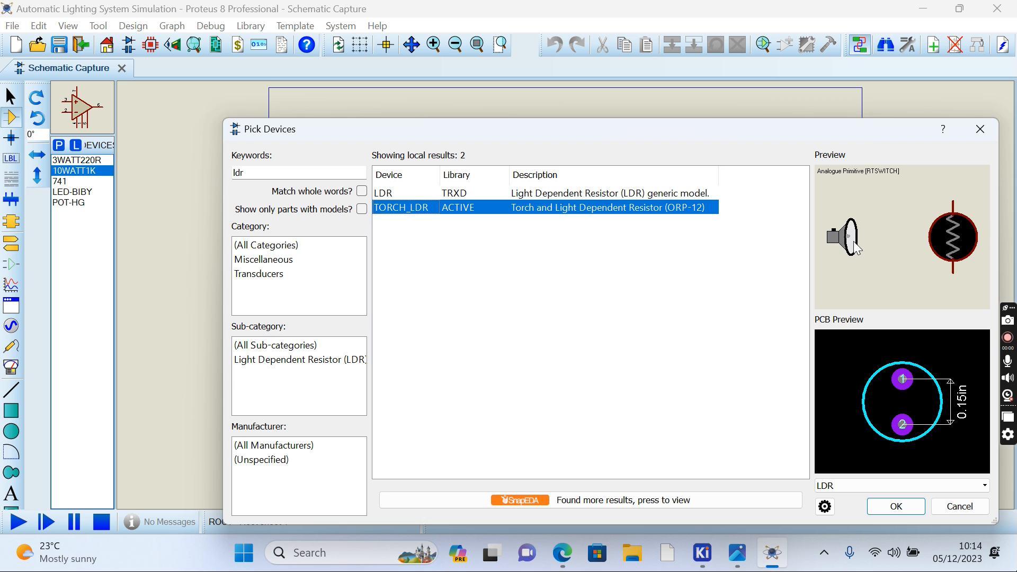
{"action": "mouse_move", "coordinate": [854, 244]}
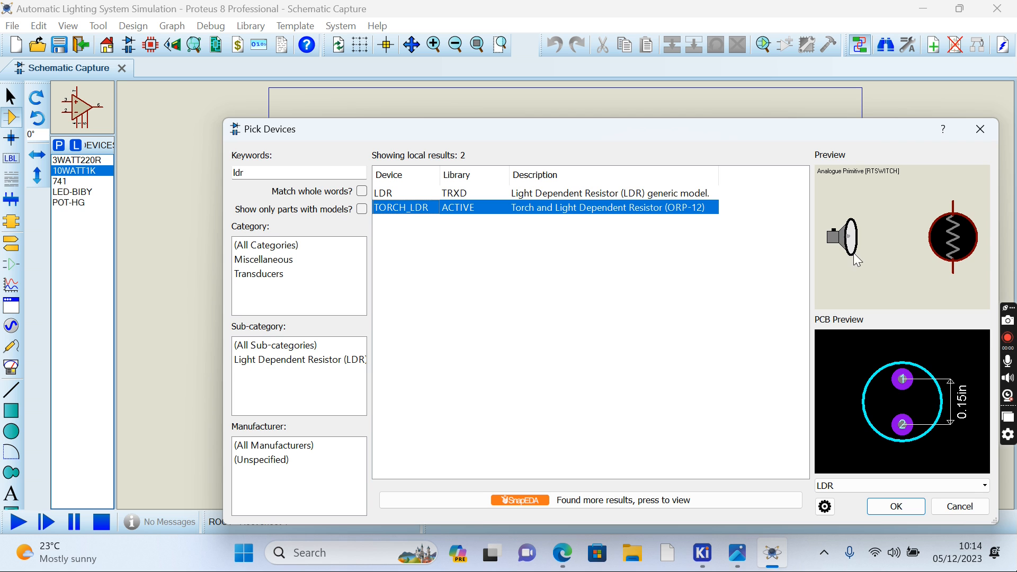
{"action": "mouse_move", "coordinate": [705, 302]}
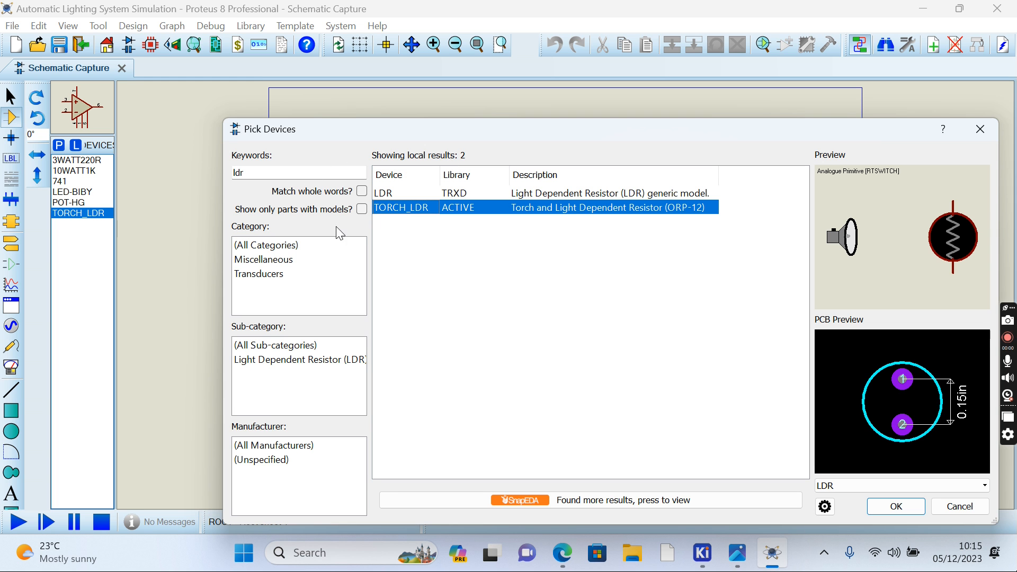
{"action": "left_click", "coordinate": [894, 506]}
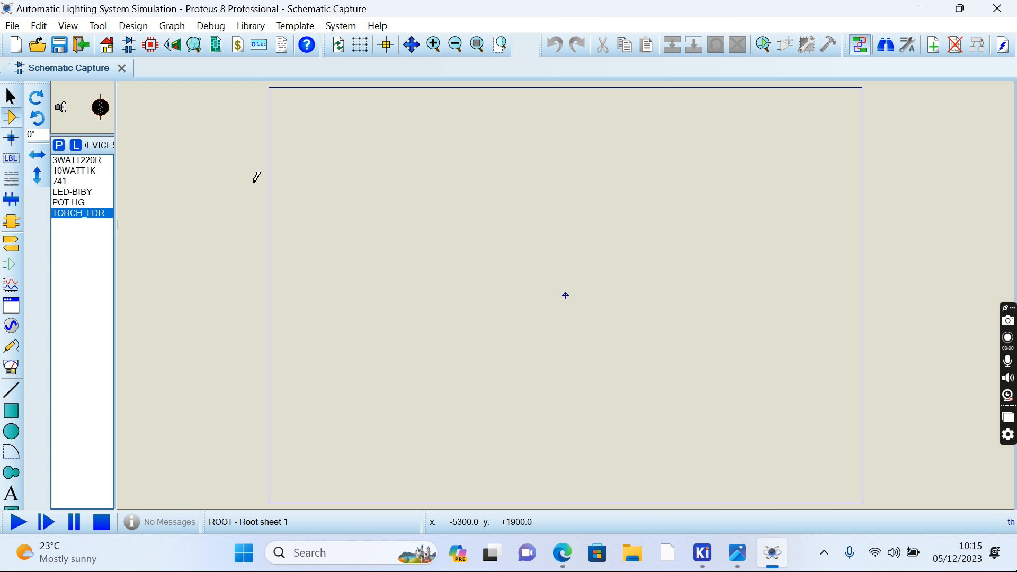
Place the 741 op-amp U1 on the sheet and select the 1k resistor next.
{"action": "left_click", "coordinate": [61, 181]}
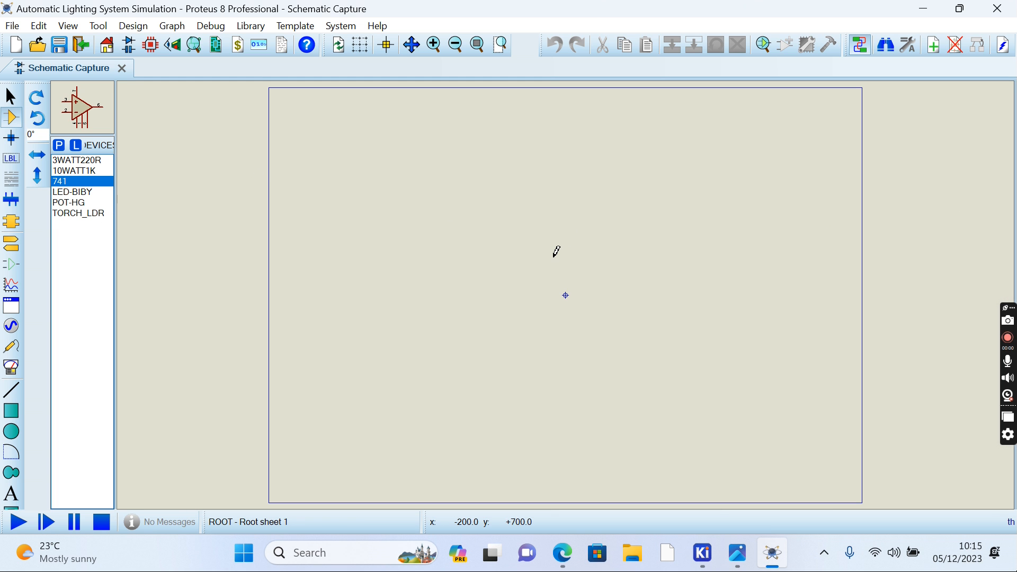
{"action": "left_click", "coordinate": [564, 295]}
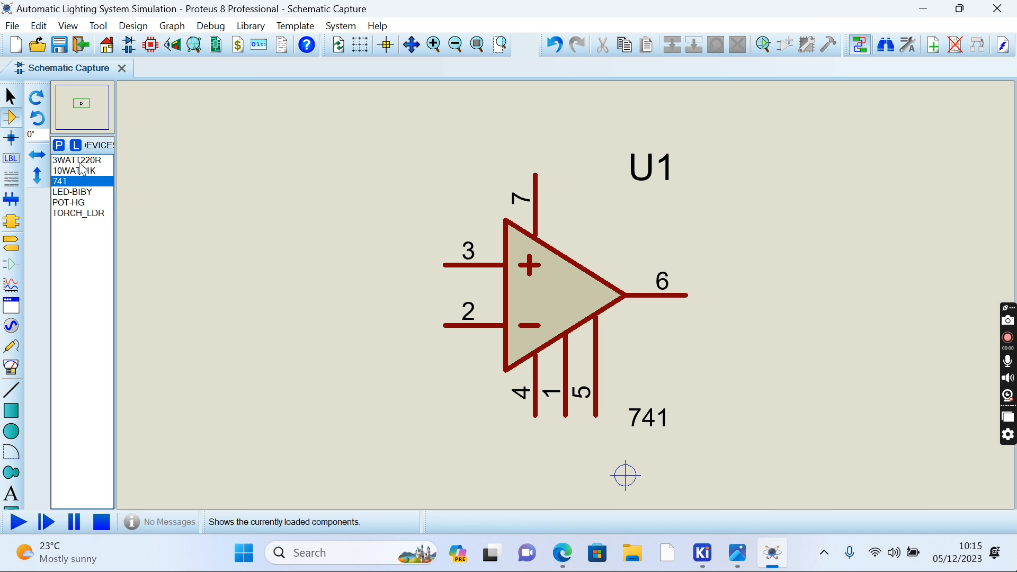
{"action": "left_click", "coordinate": [76, 160]}
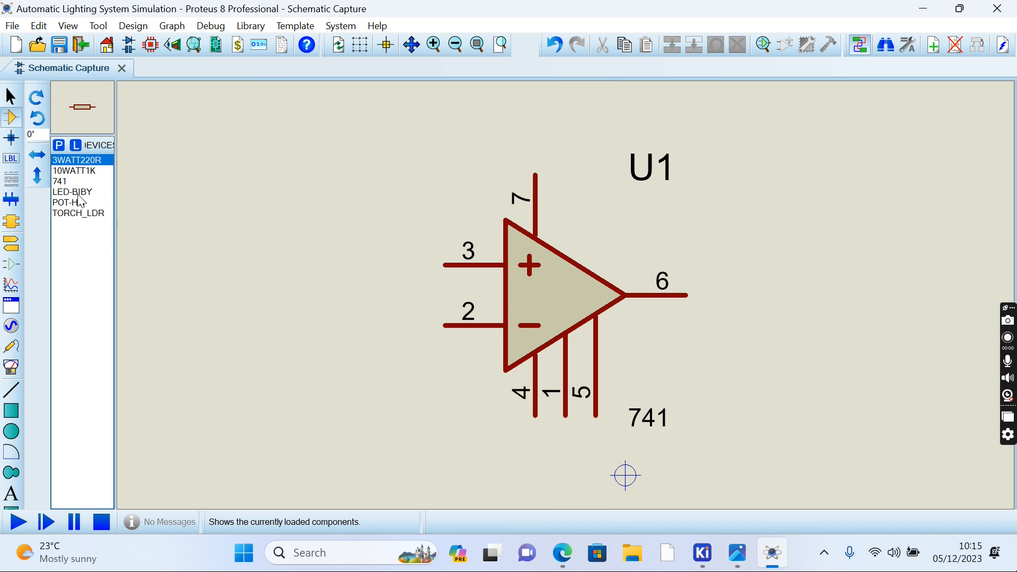
{"action": "mouse_move", "coordinate": [73, 191]}
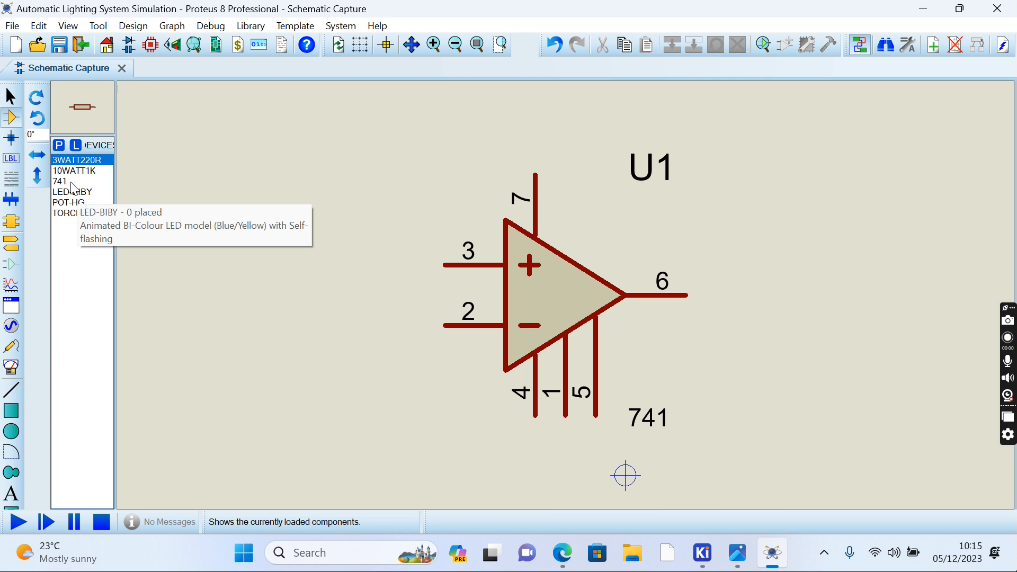
{"action": "left_click", "coordinate": [73, 171]}
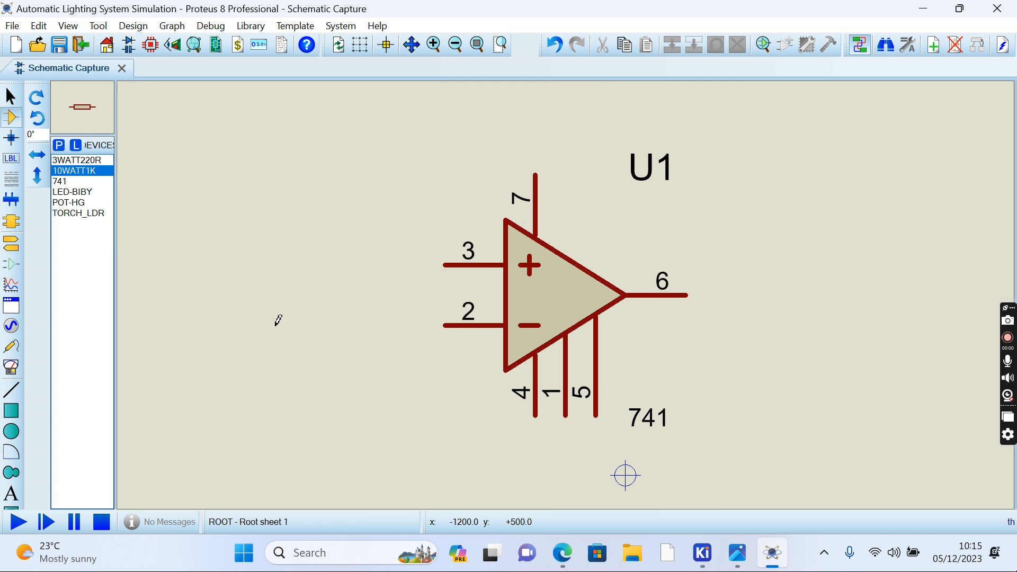
Place 1k resistor R1 left of U1, rotate it upright and move it farther left.
{"action": "left_click", "coordinate": [278, 324]}
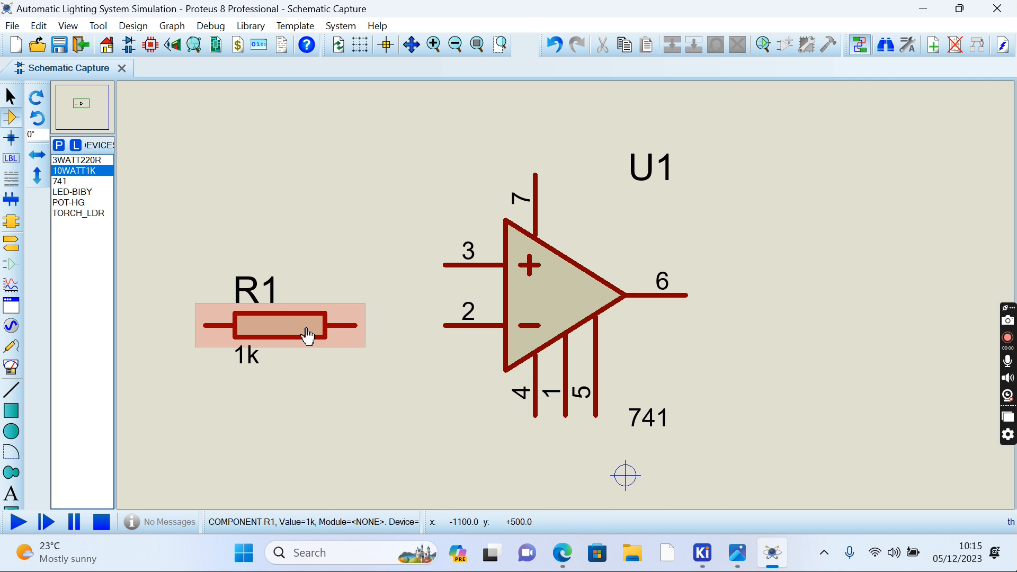
{"action": "right_click", "coordinate": [305, 324]}
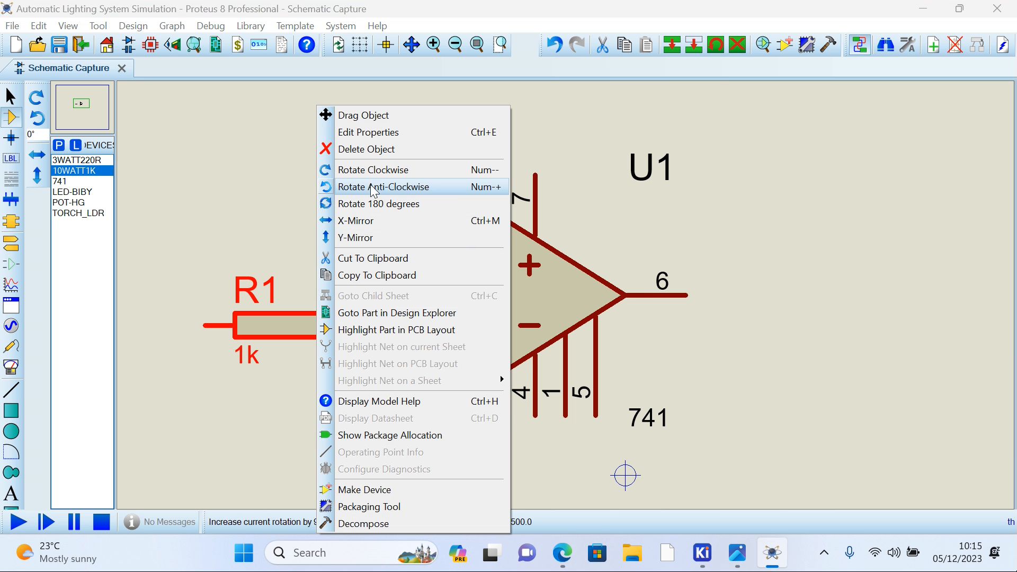
{"action": "left_click", "coordinate": [382, 187]}
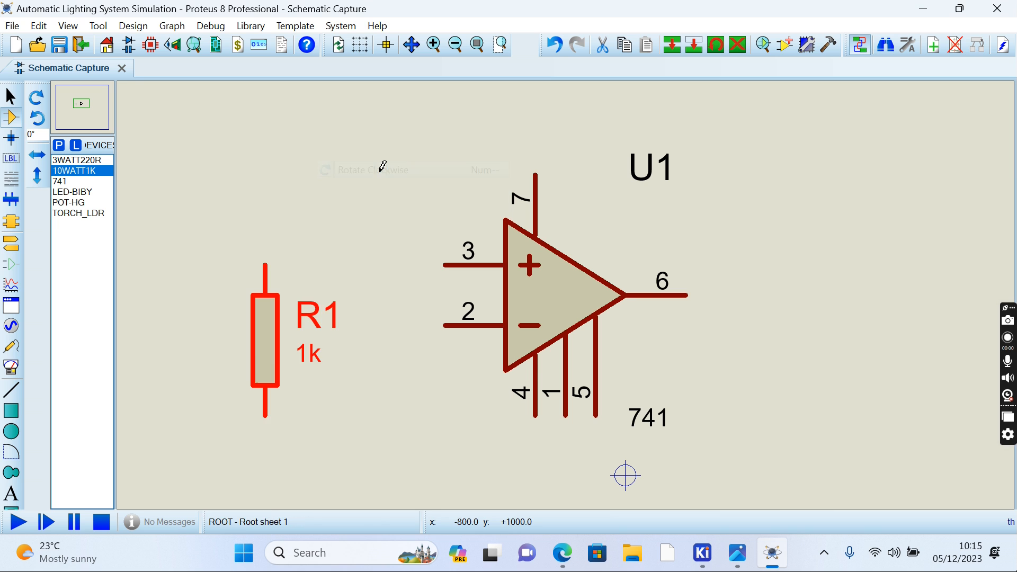
{"action": "left_click_drag", "start_coordinate": [265, 324], "coordinate": [174, 370]}
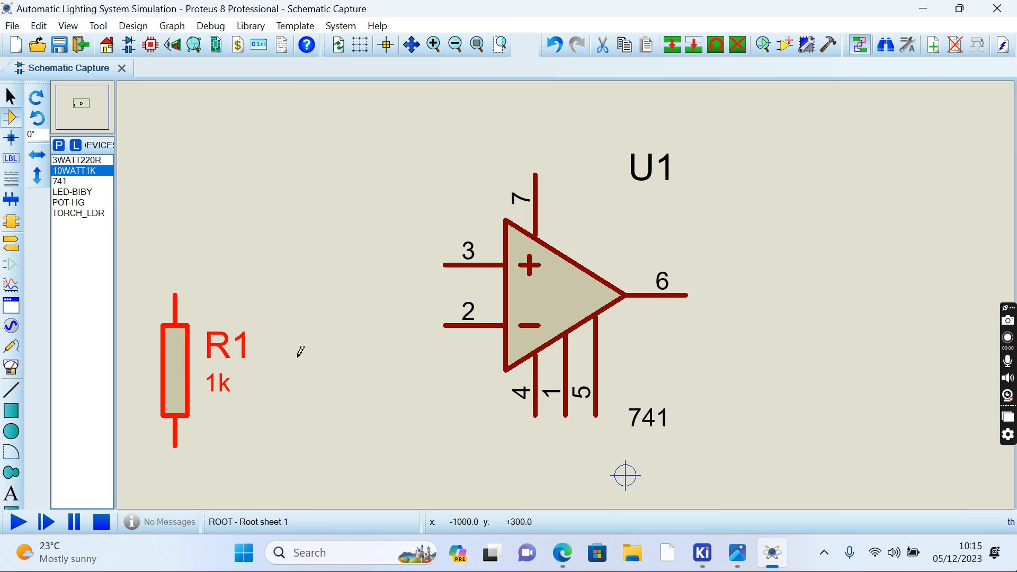
{"action": "left_click", "coordinate": [68, 202]}
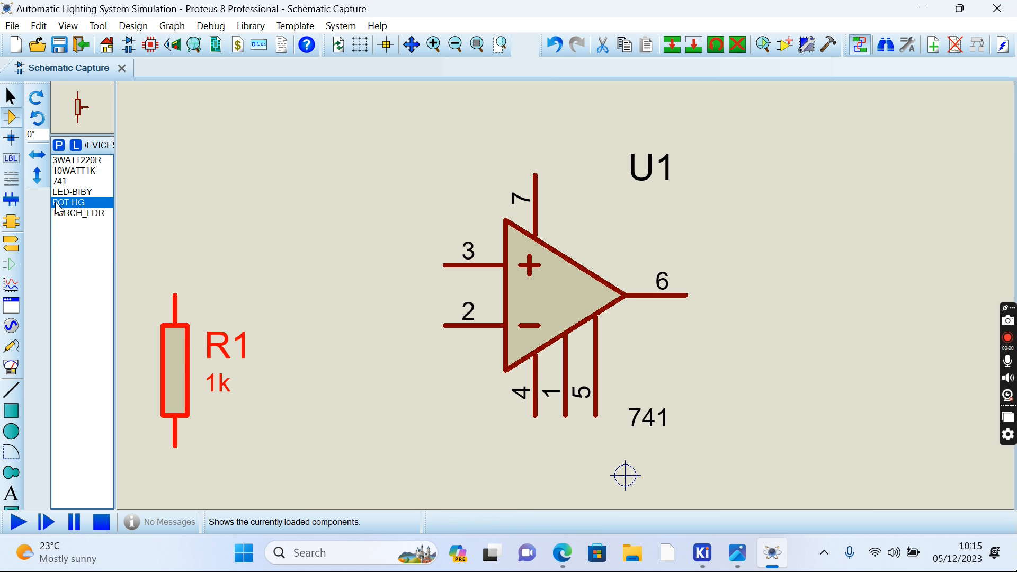
Place potentiometer RV1 below U1, wire its wiper to pin 3 and R1 to pin 2.
{"action": "left_click", "coordinate": [356, 386]}
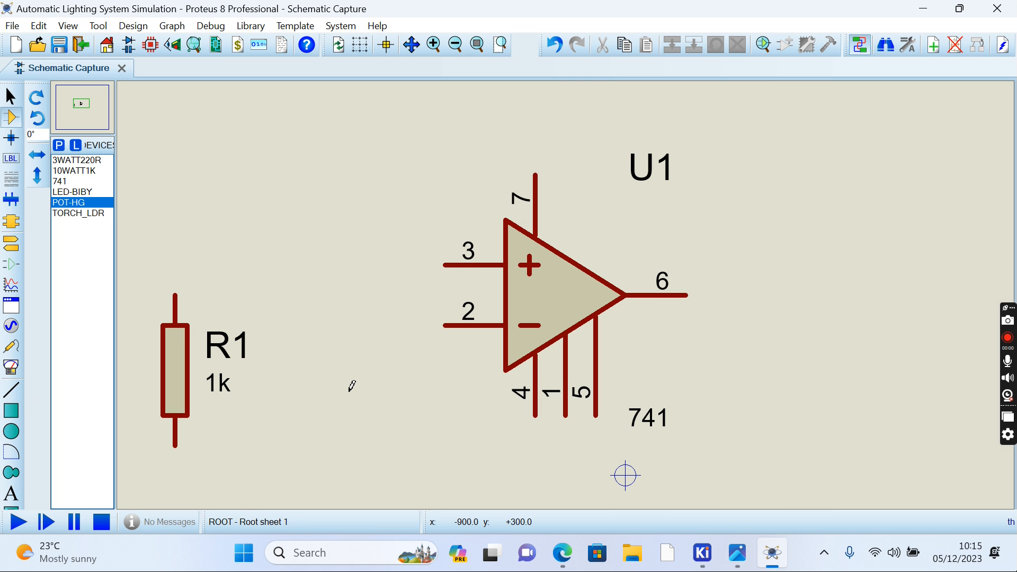
{"action": "right_click", "coordinate": [354, 386]}
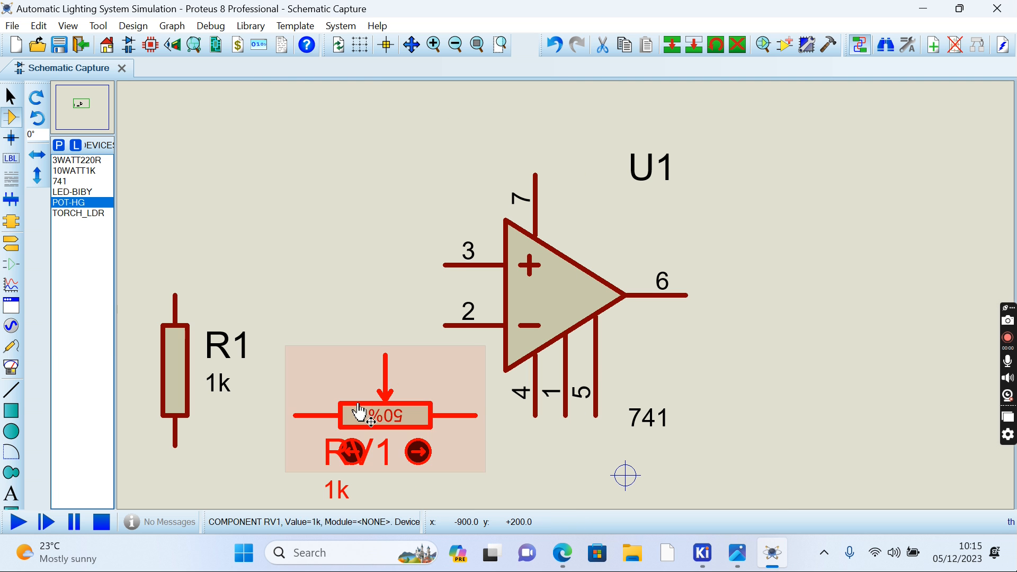
{"action": "mouse_move", "coordinate": [429, 447]}
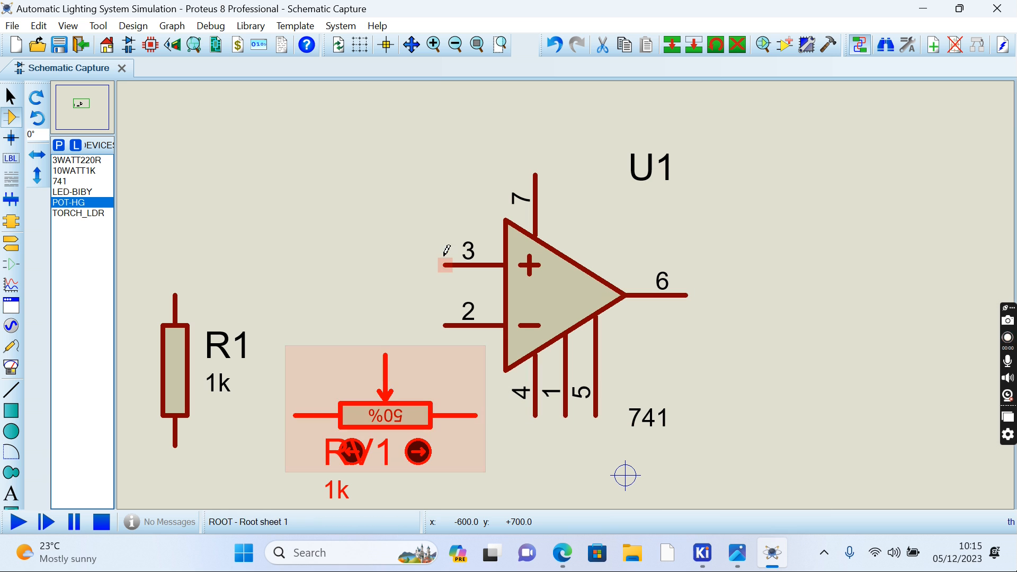
{"action": "left_click_drag", "start_coordinate": [387, 345], "coordinate": [445, 264]}
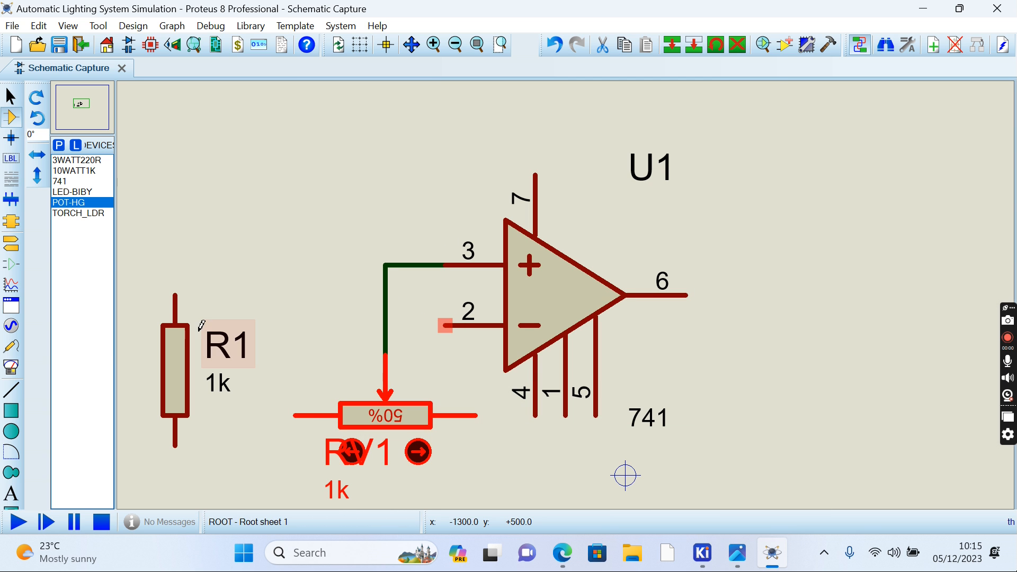
{"action": "left_click", "coordinate": [172, 370]}
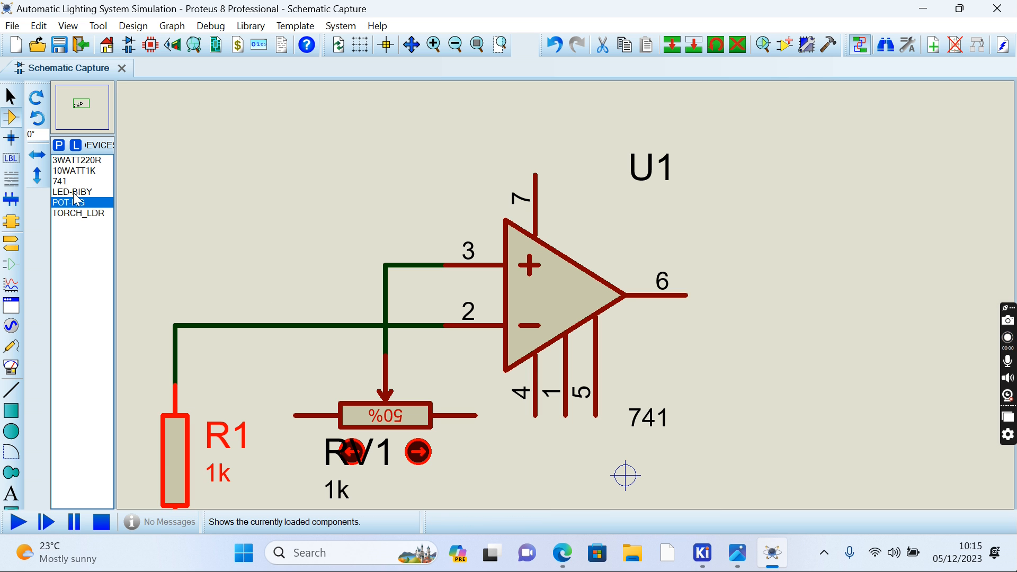
{"action": "left_click", "coordinate": [77, 213]}
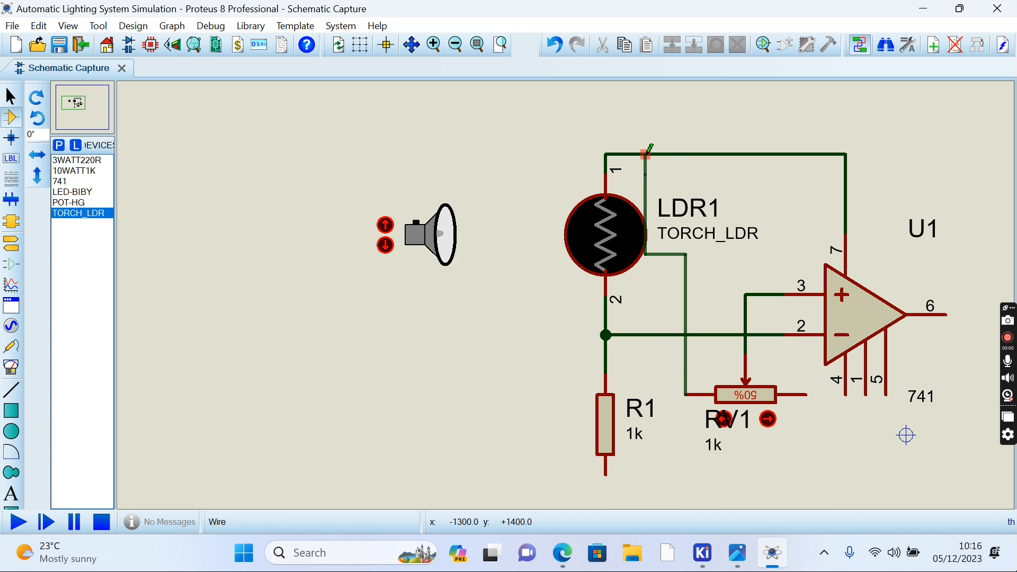
Wire the LDR and R1's bottom end into the circuit and place 220R resistor R2 at the output.
{"action": "left_click", "coordinate": [745, 392]}
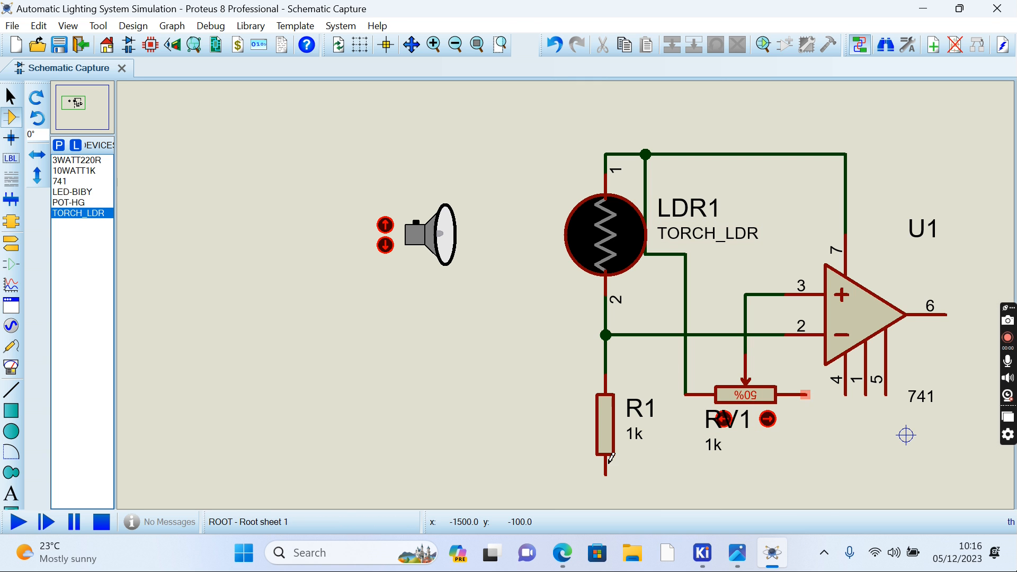
{"action": "left_click_drag", "start_coordinate": [606, 458], "coordinate": [712, 490]}
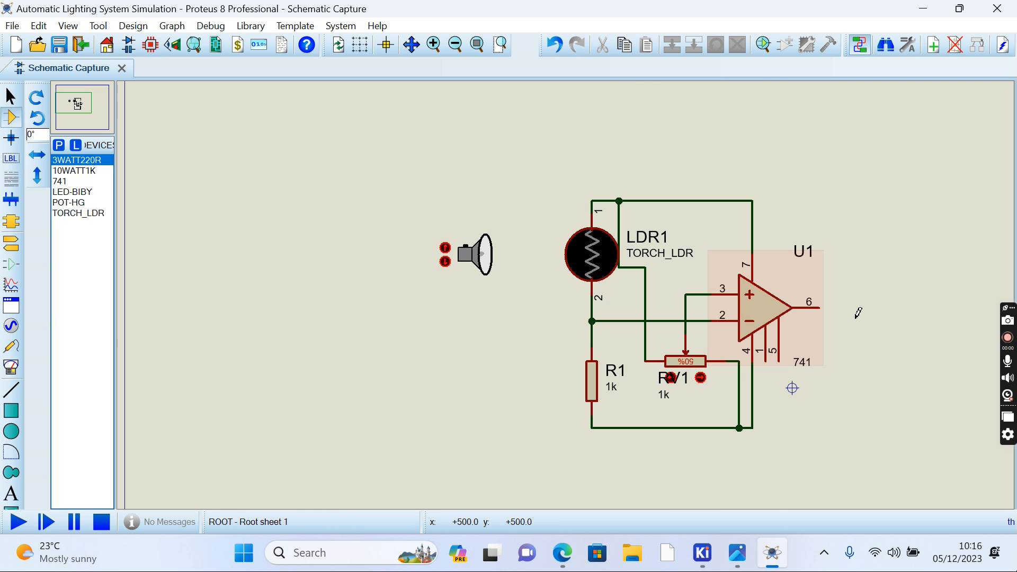
{"action": "left_click", "coordinate": [856, 308]}
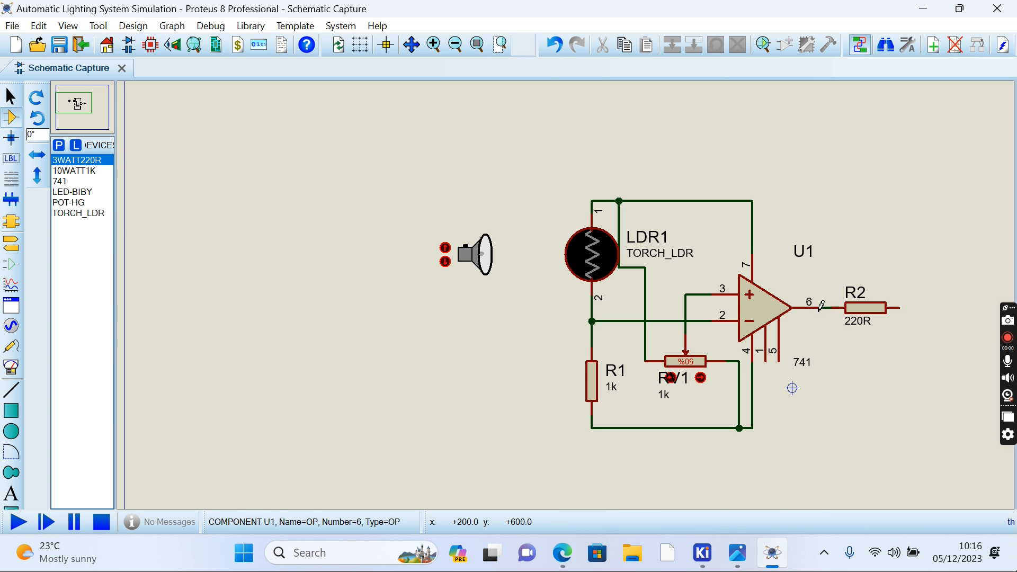
{"action": "mouse_move", "coordinate": [86, 170]}
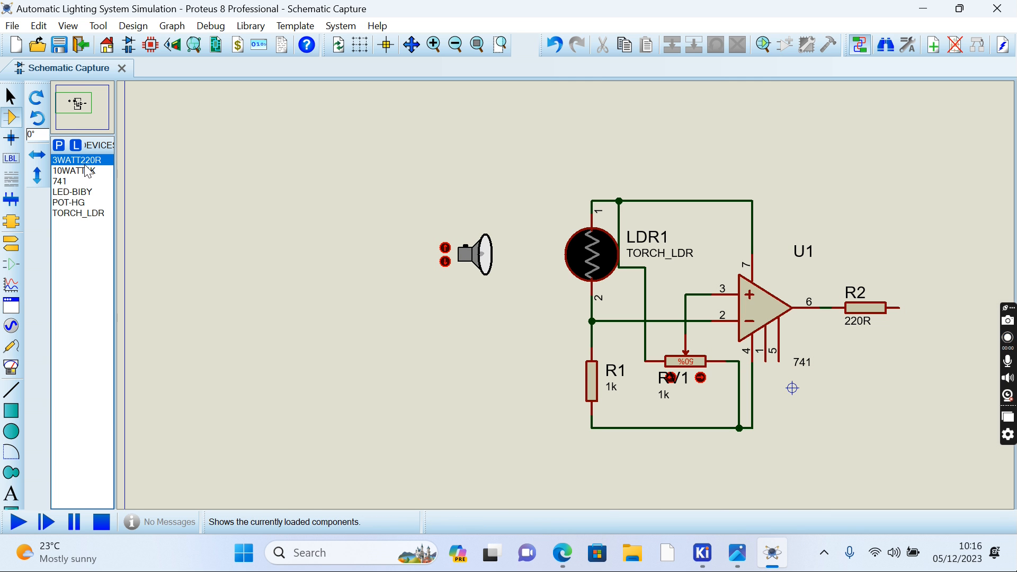
Place LED D1 below R2 on the output branch.
{"action": "left_click", "coordinate": [72, 192]}
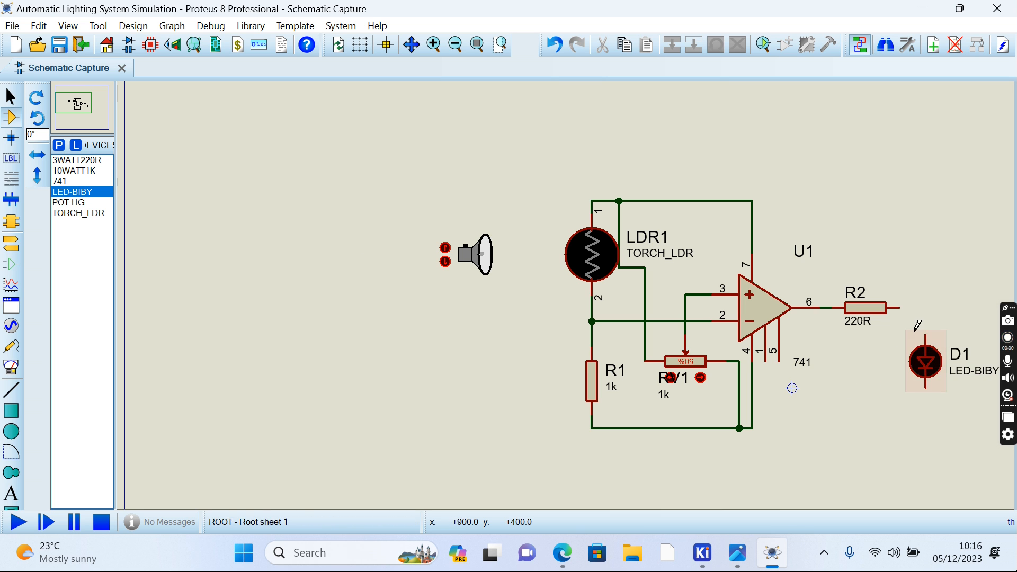
{"action": "left_click", "coordinate": [923, 363]}
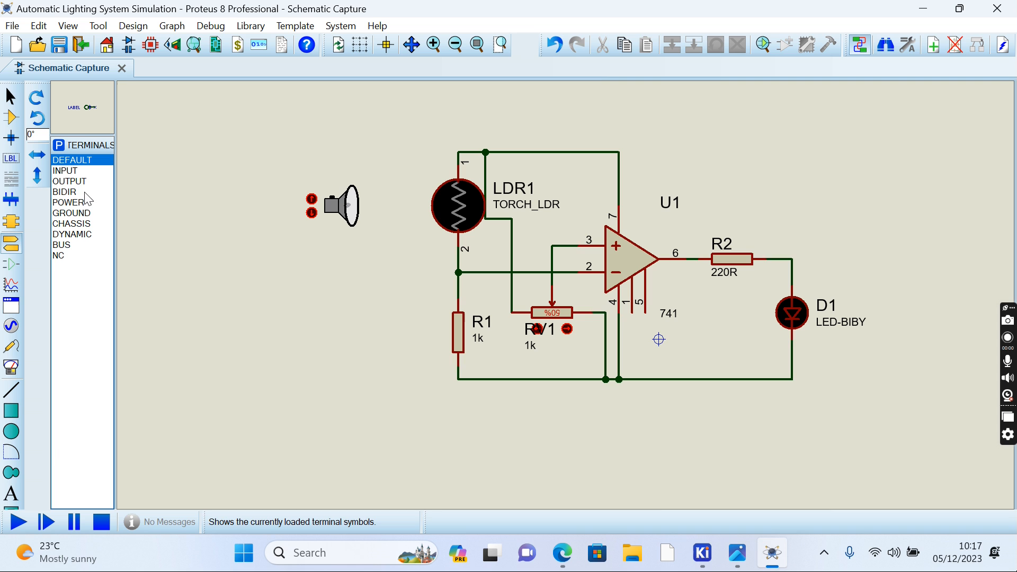
Attach a POWER terminal to the top rail and a GROUND terminal under the bottom rail.
{"action": "left_click", "coordinate": [65, 170]}
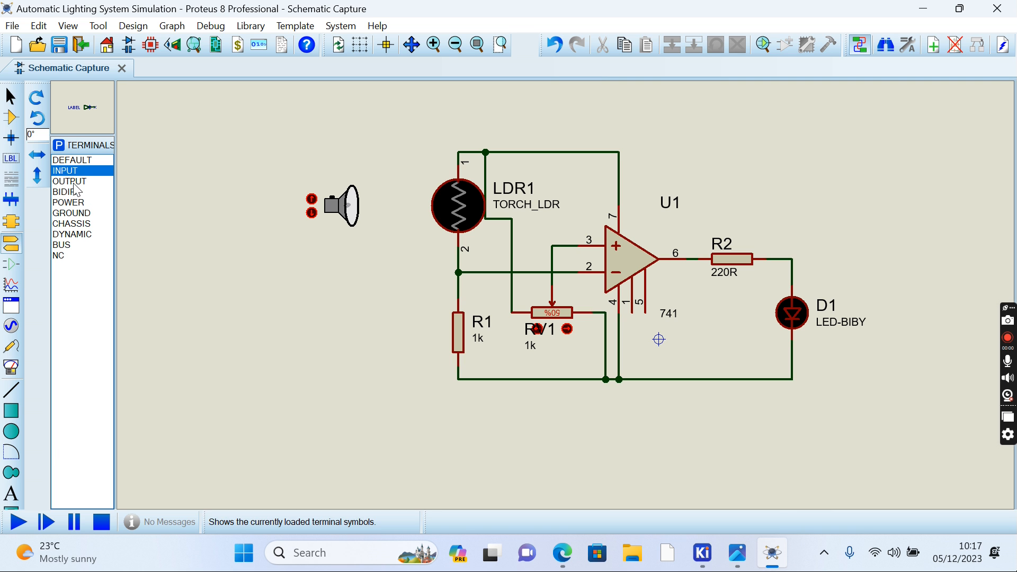
{"action": "left_click", "coordinate": [67, 202]}
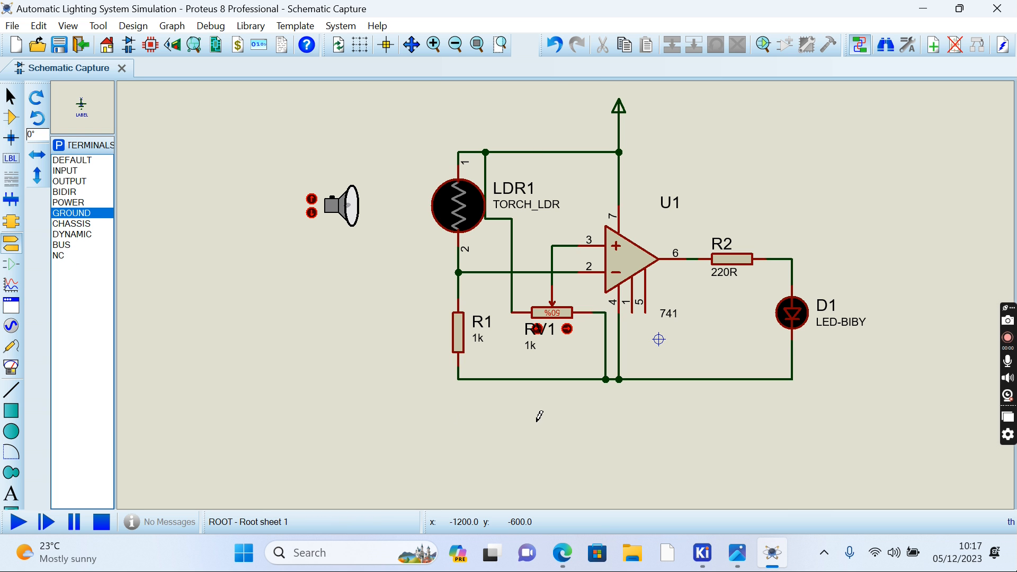
{"action": "left_click", "coordinate": [605, 419]}
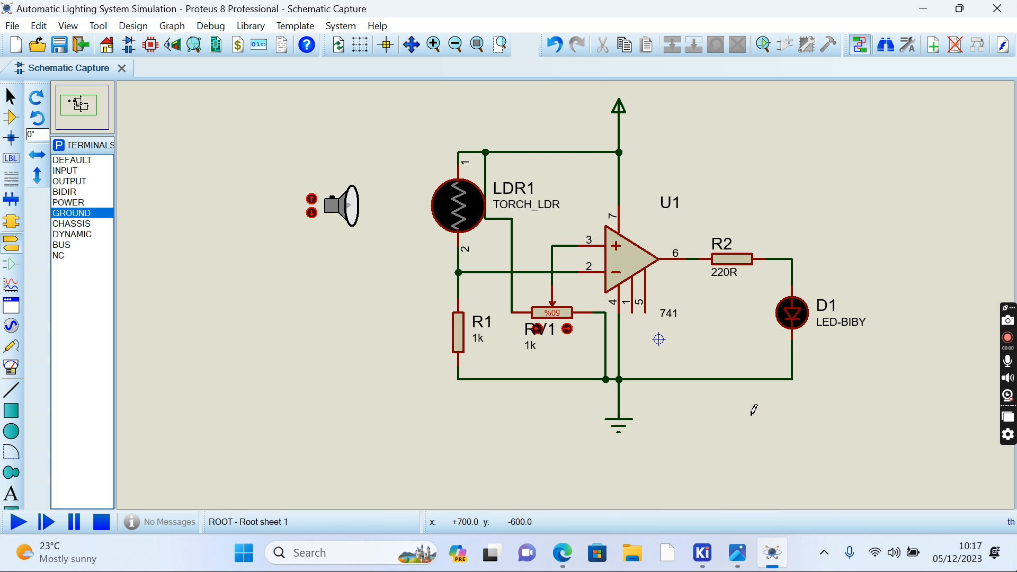
{"action": "mouse_move", "coordinate": [379, 256]}
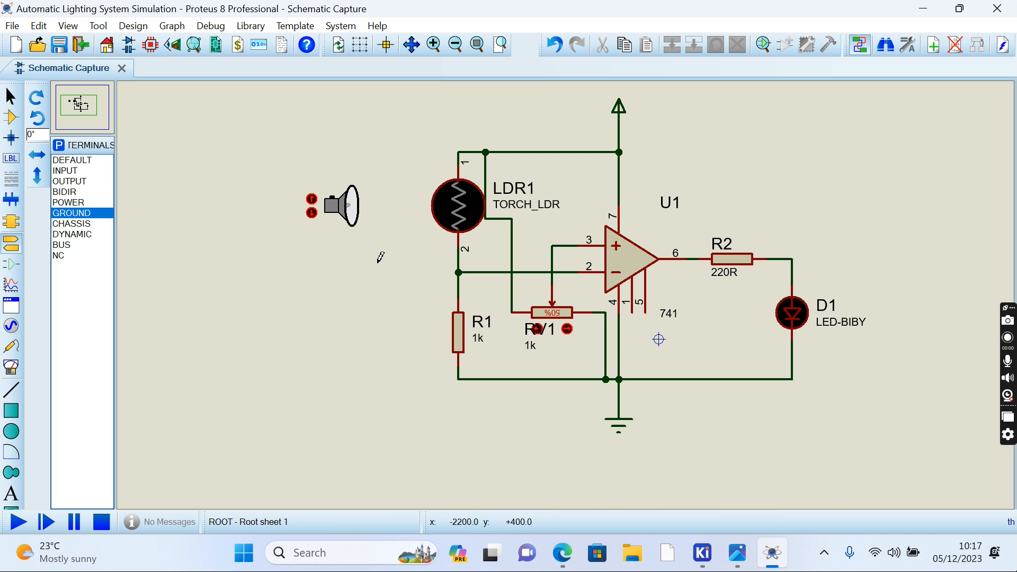
{"action": "mouse_move", "coordinate": [411, 317]}
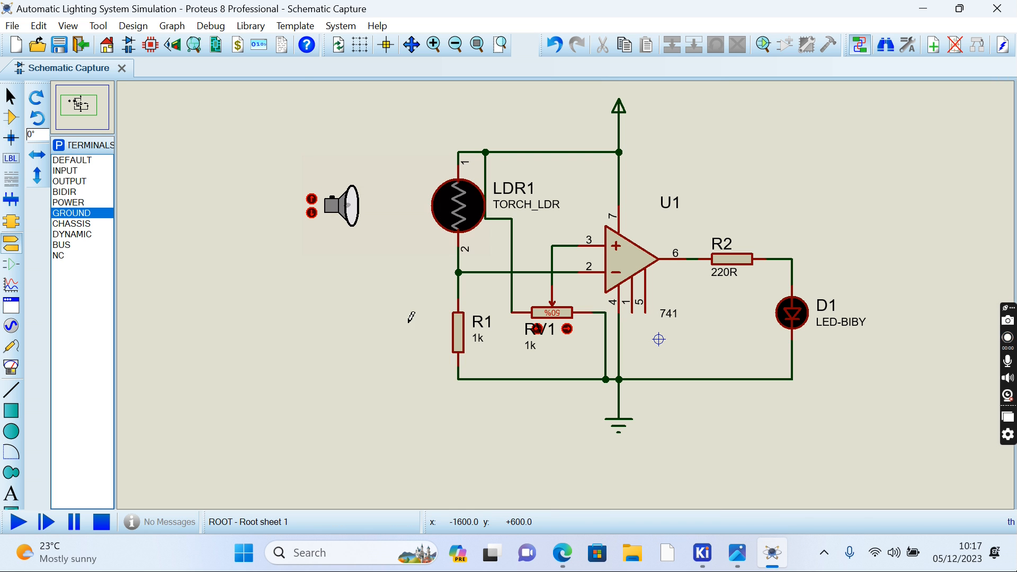
{"action": "mouse_move", "coordinate": [368, 355]}
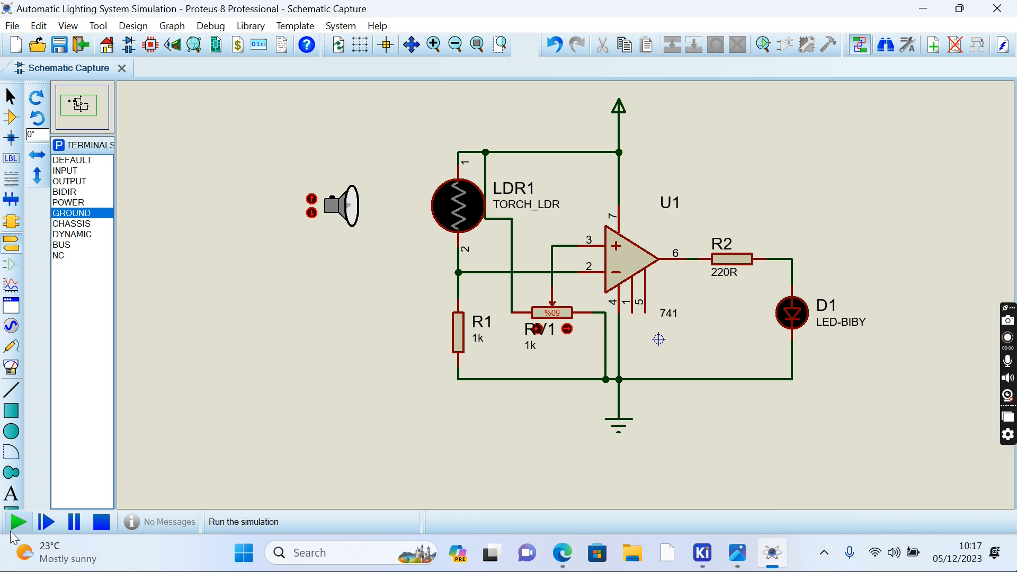
Start the simulation so LED D1 glows with the LDR in darkness.
{"action": "left_click", "coordinate": [18, 521]}
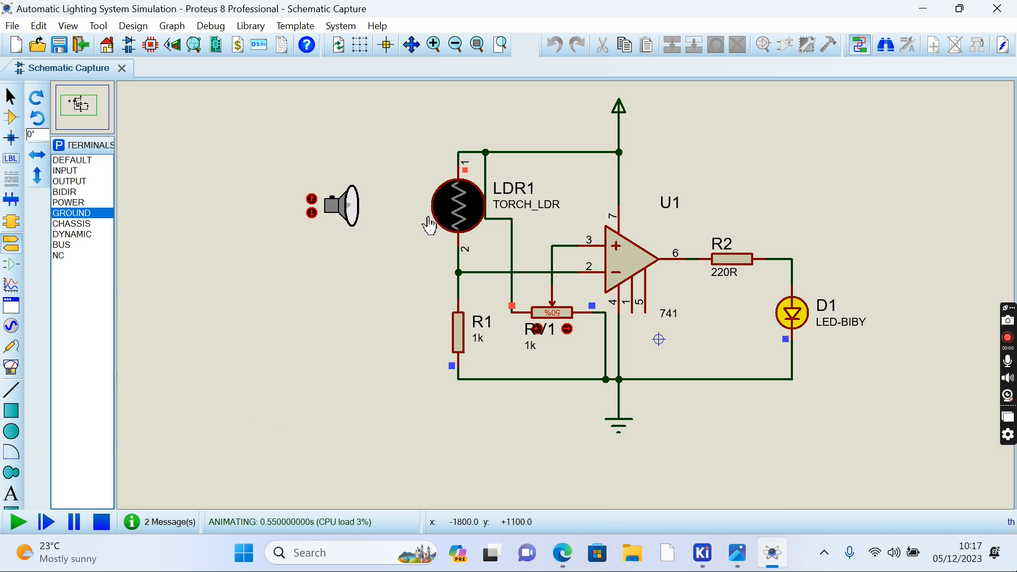
{"action": "mouse_move", "coordinate": [820, 329]}
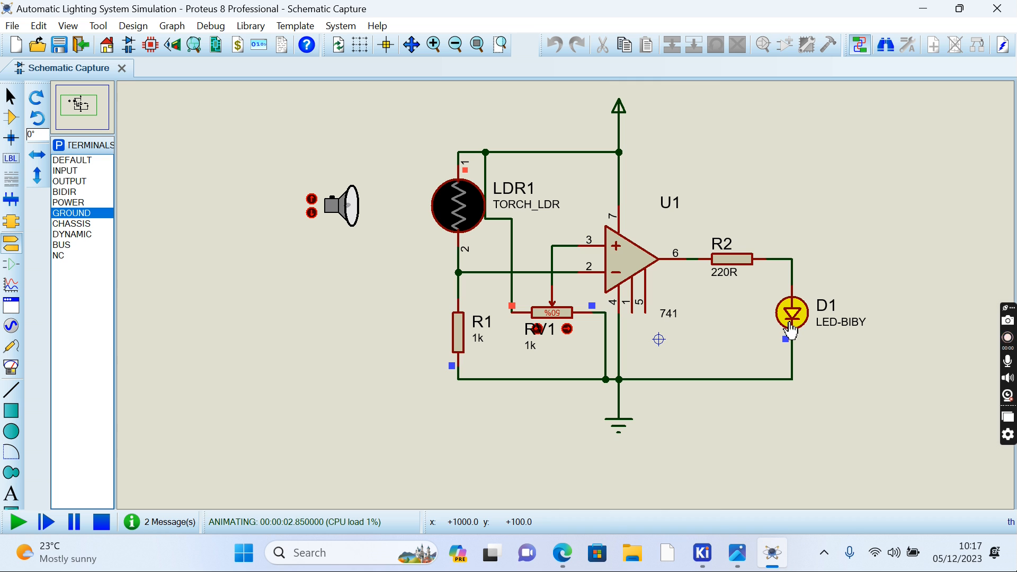
{"action": "mouse_move", "coordinate": [357, 210]}
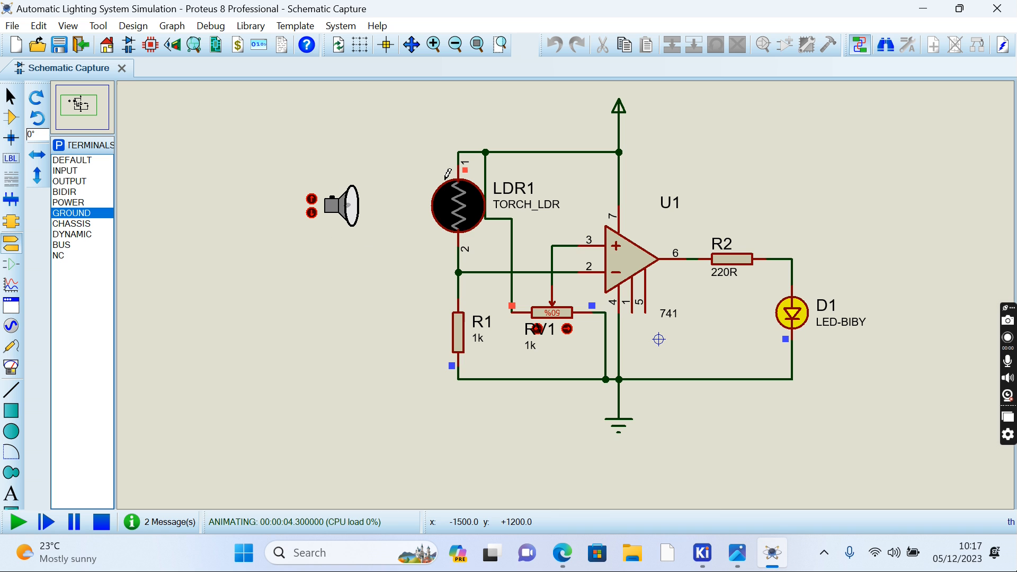
{"action": "mouse_move", "coordinate": [483, 208]}
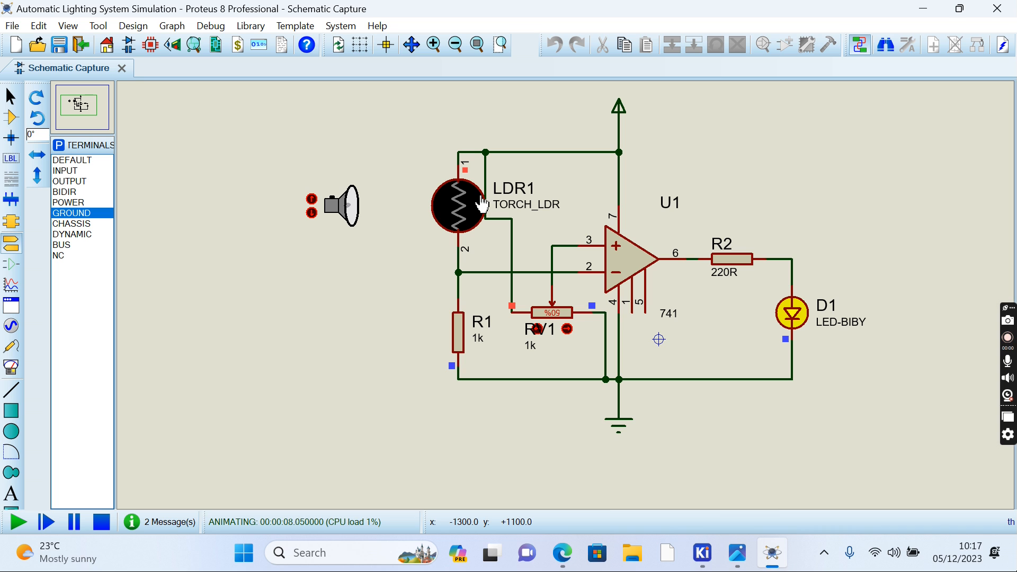
{"action": "mouse_move", "coordinate": [395, 278]}
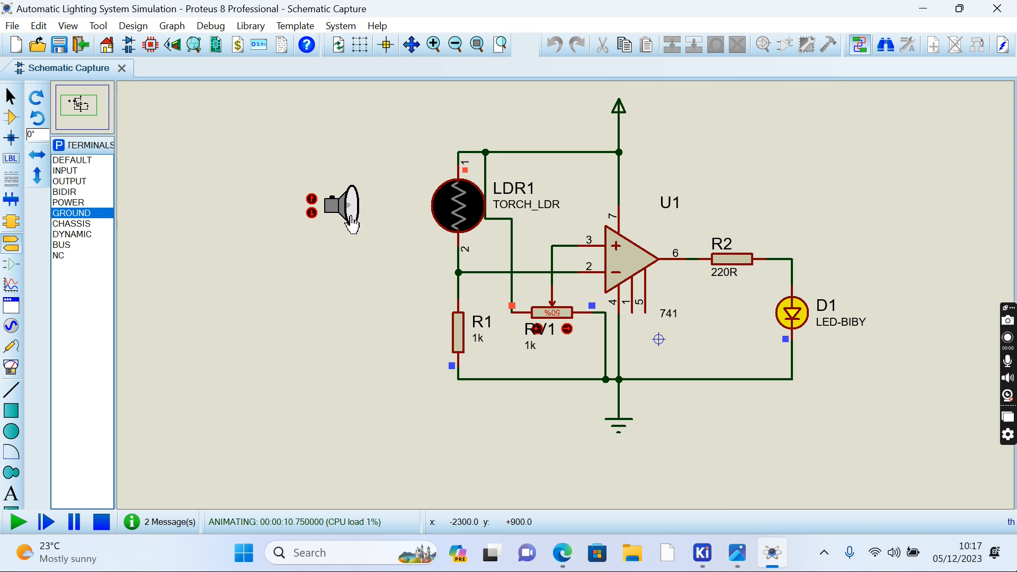
{"action": "mouse_move", "coordinate": [332, 223]}
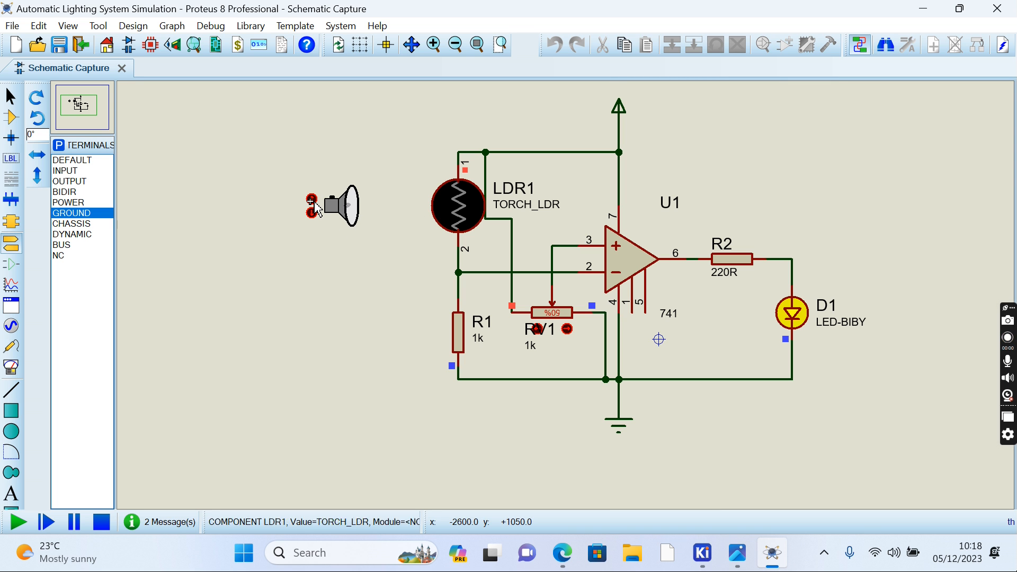
Move the torch toward LDR1 so LED D1 goes dark.
{"action": "left_click", "coordinate": [19, 521]}
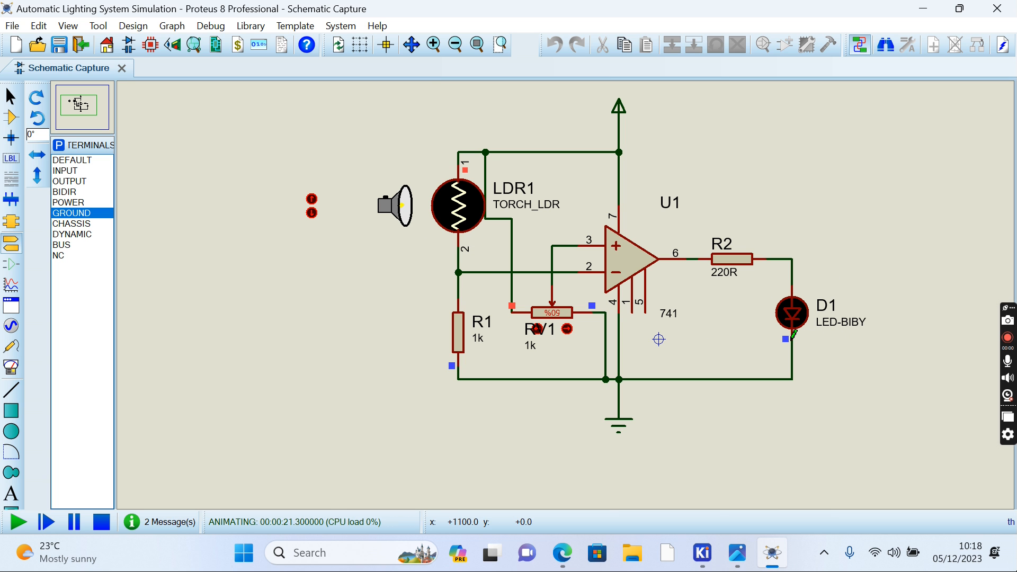
{"action": "mouse_move", "coordinate": [399, 224]}
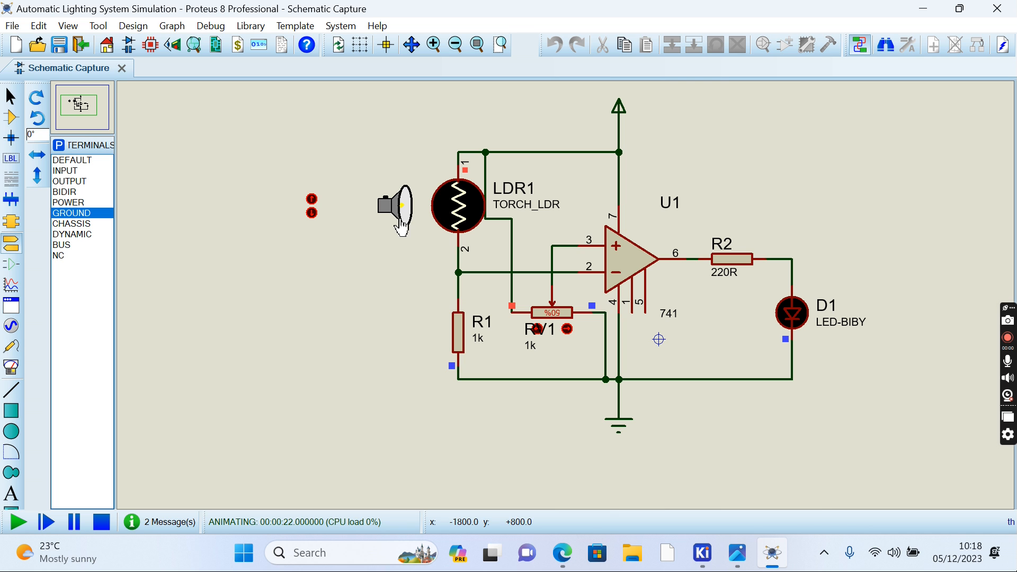
{"action": "mouse_move", "coordinate": [641, 372]}
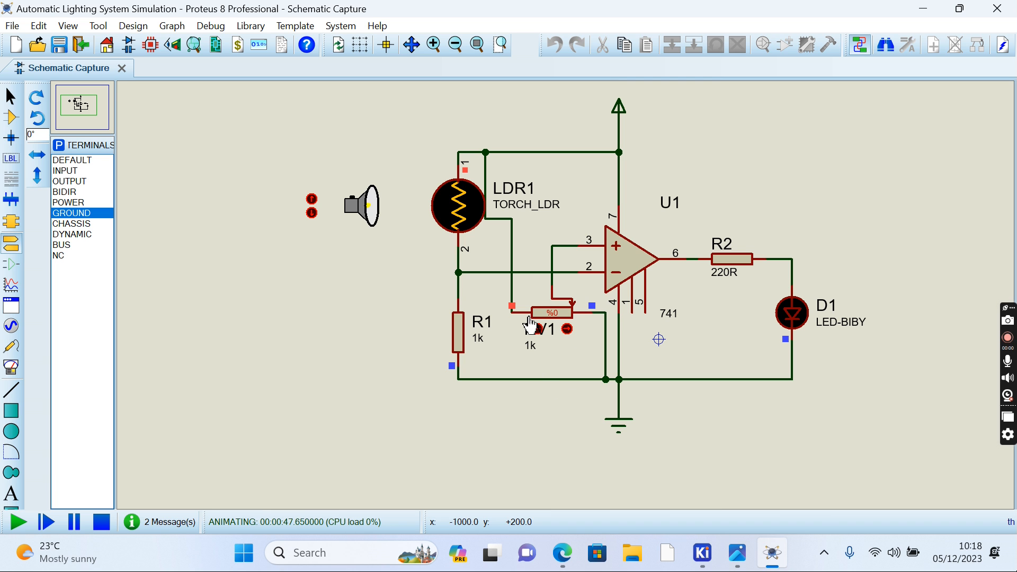
{"action": "mouse_move", "coordinate": [572, 321]}
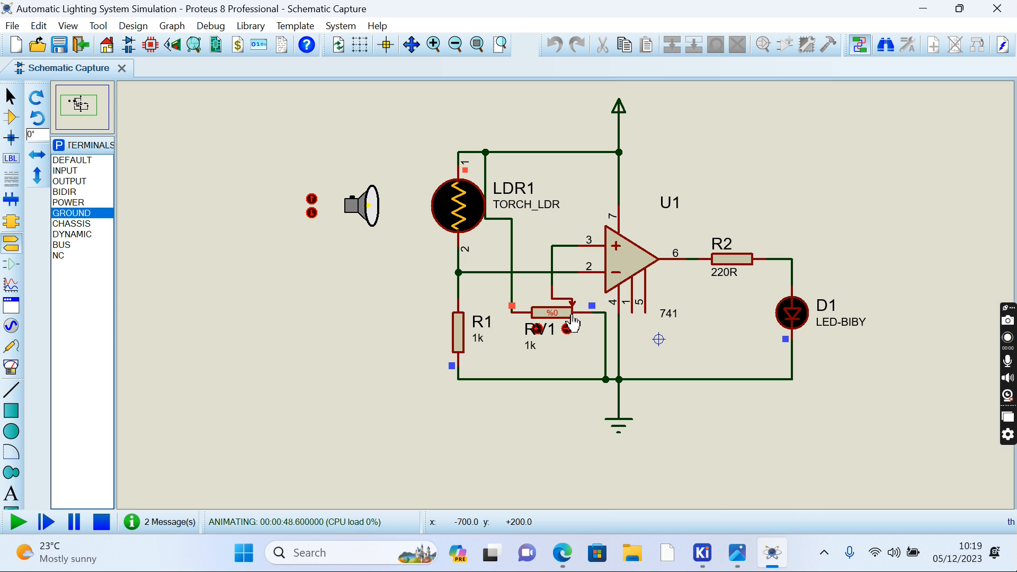